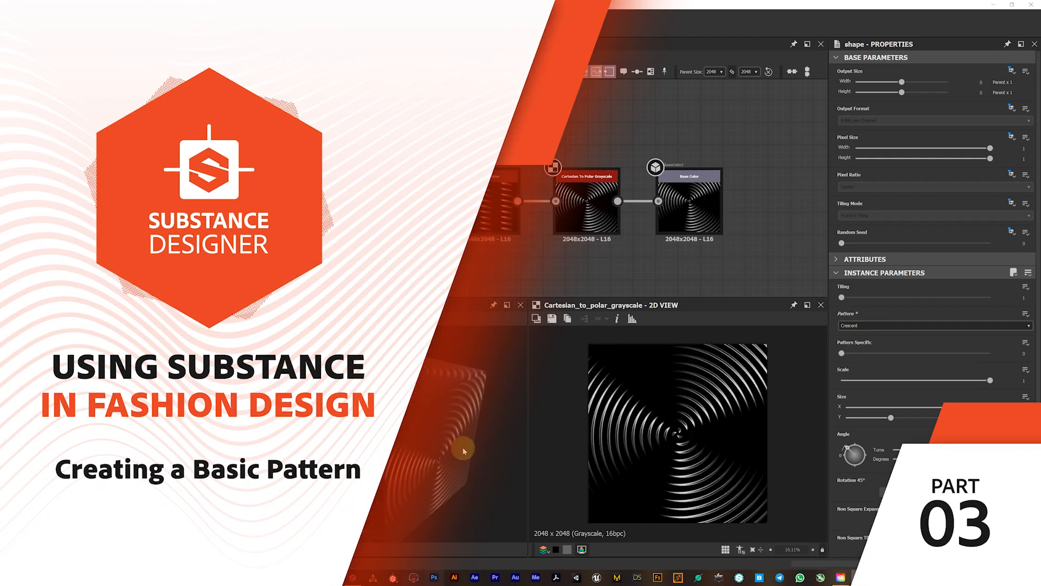
# Step: Create a new PBR (Metallic/Roughness) substance graph named Pattern_01
pyautogui.click(501, 199)
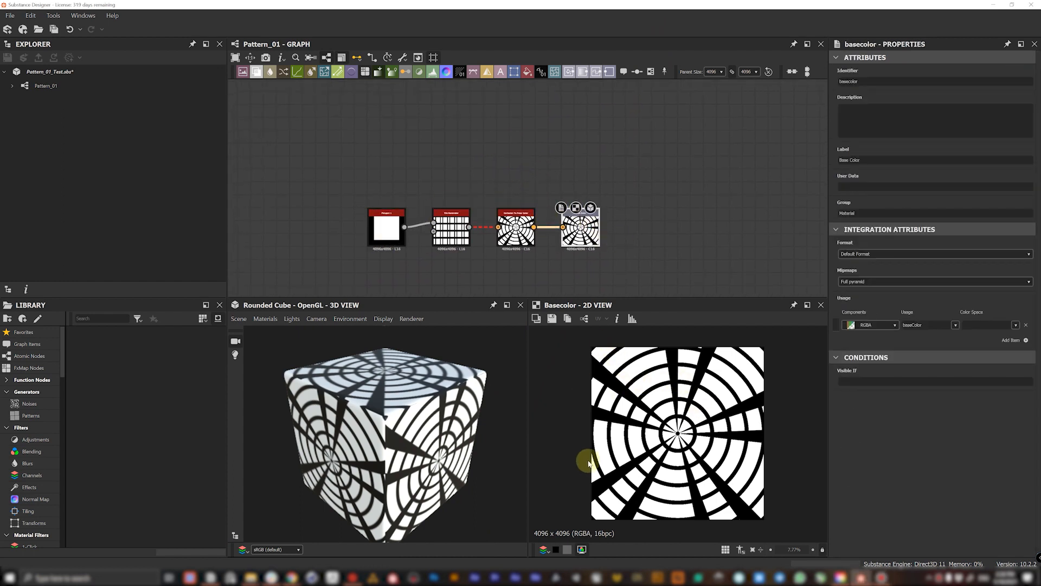
pyautogui.moveTo(359, 250)
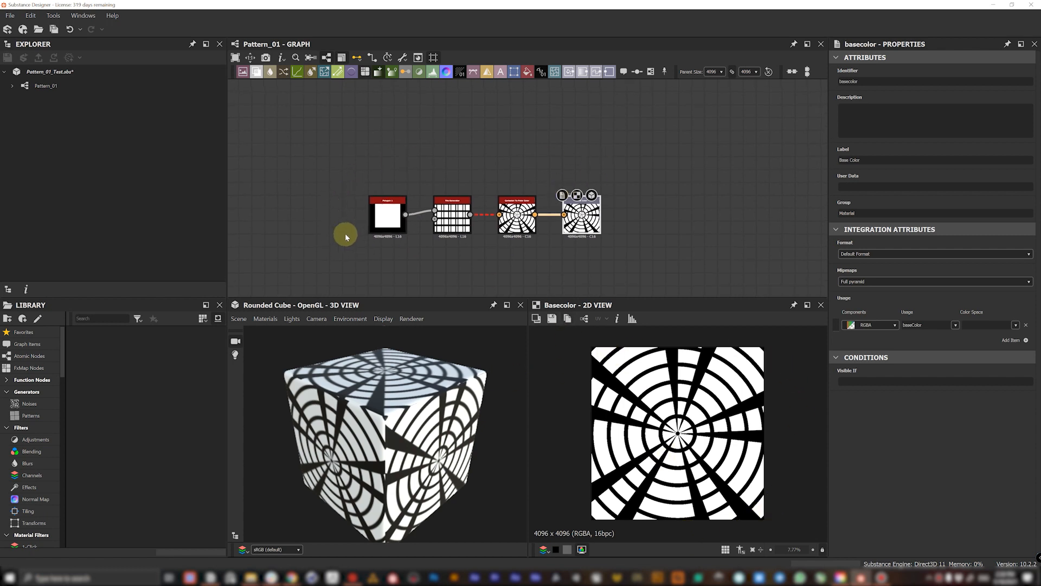
pyautogui.moveTo(564, 268)
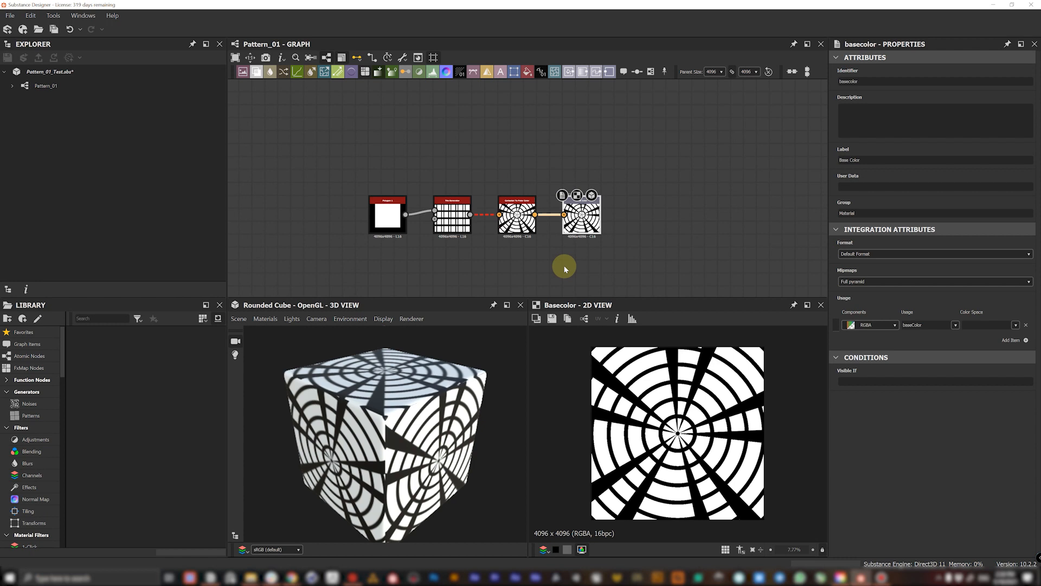
pyautogui.moveTo(451, 213)
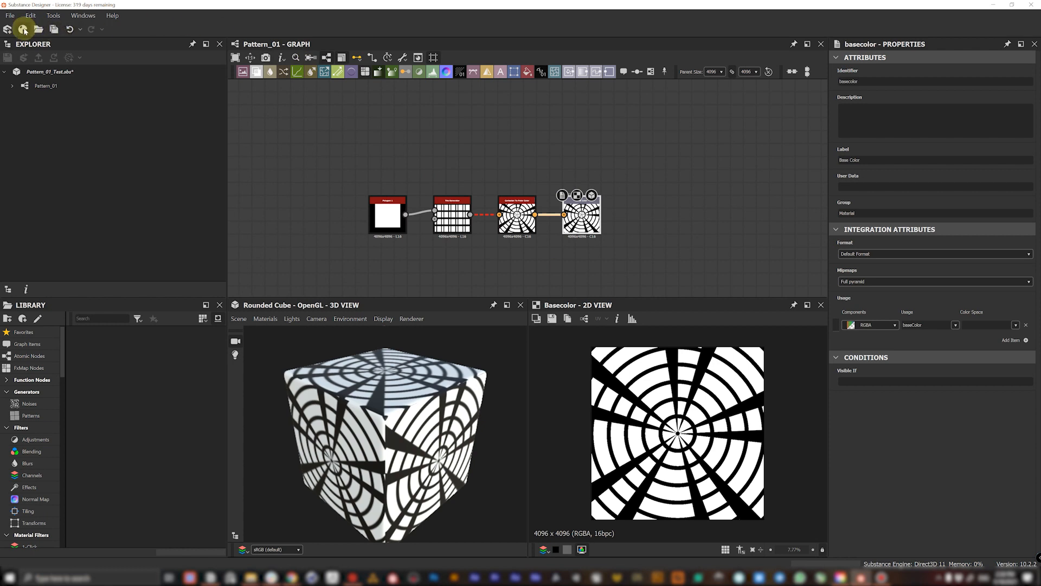
pyautogui.click(10, 15)
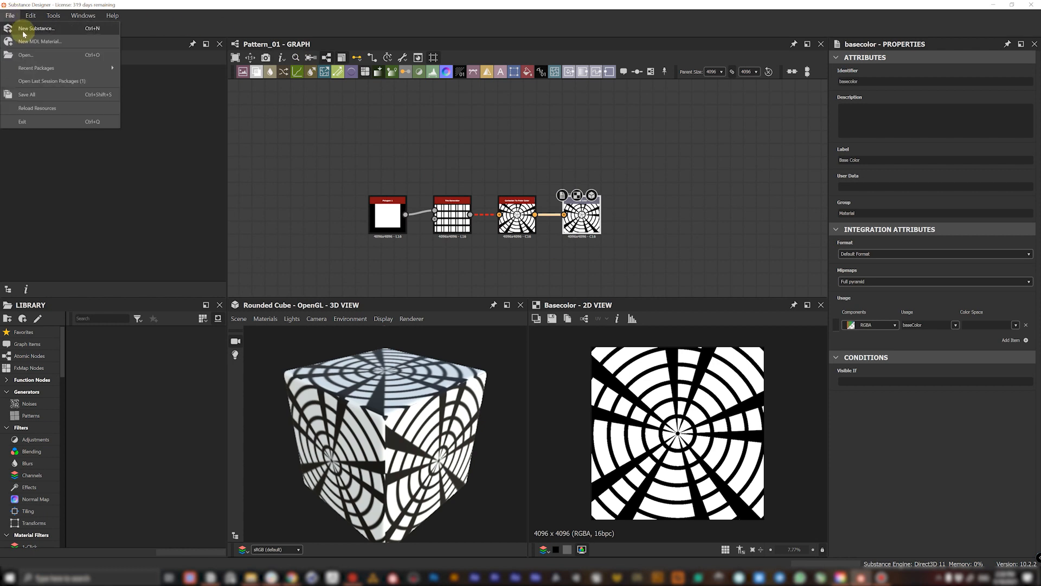
pyautogui.click(37, 28)
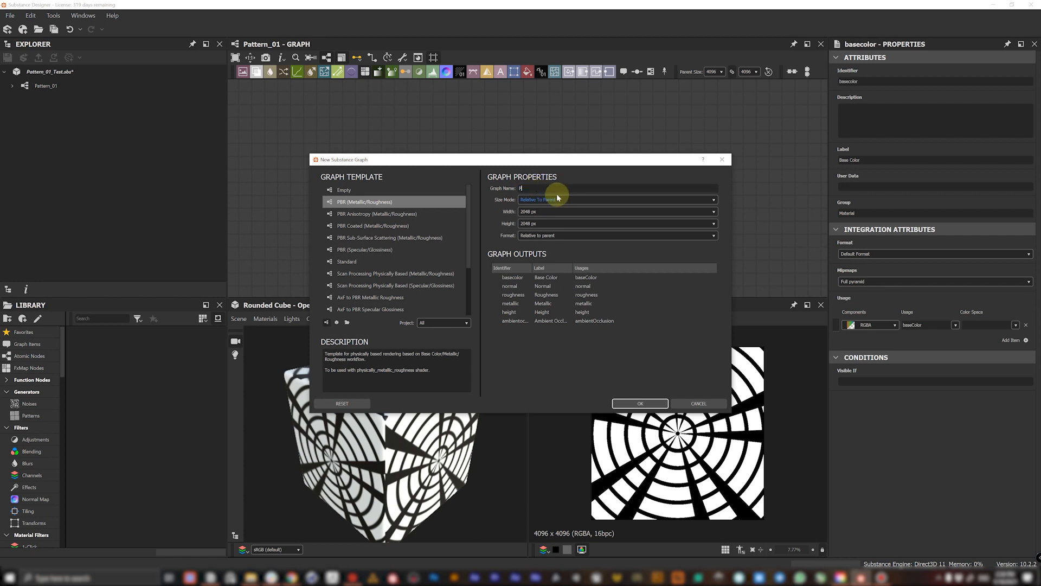
pyautogui.write('Pattern_')
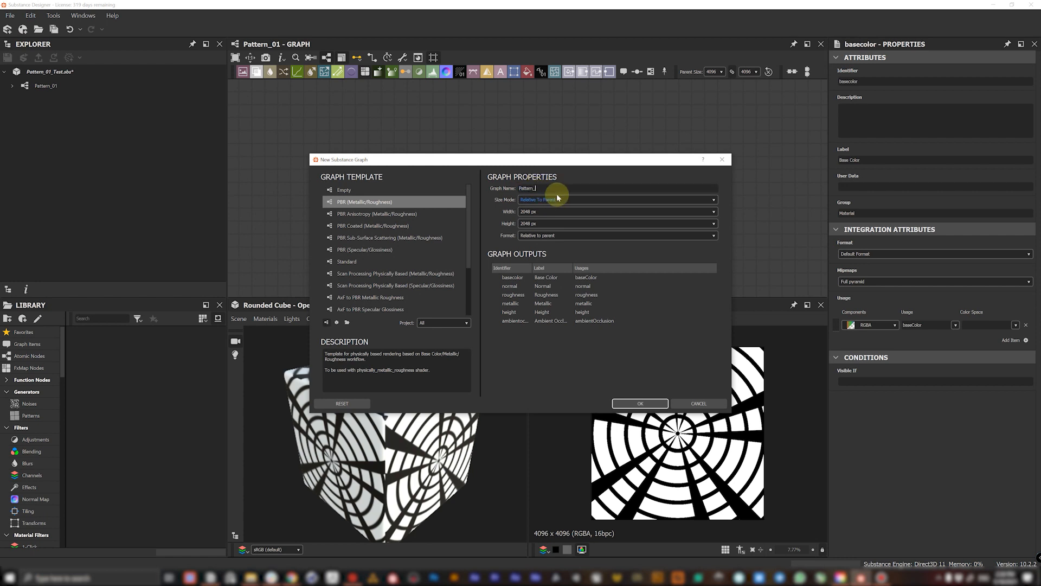
pyautogui.write('01')
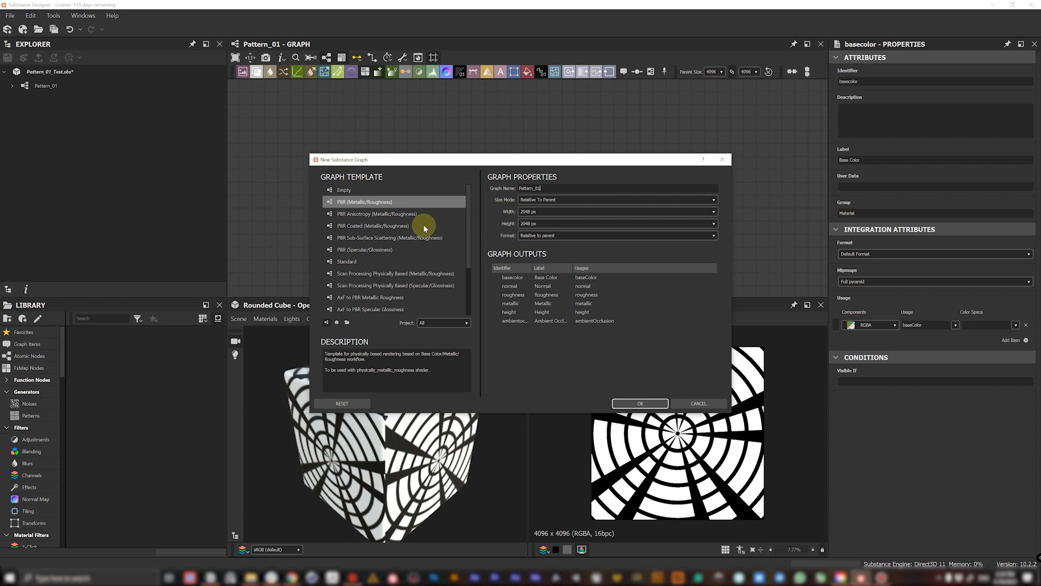
pyautogui.moveTo(679, 413)
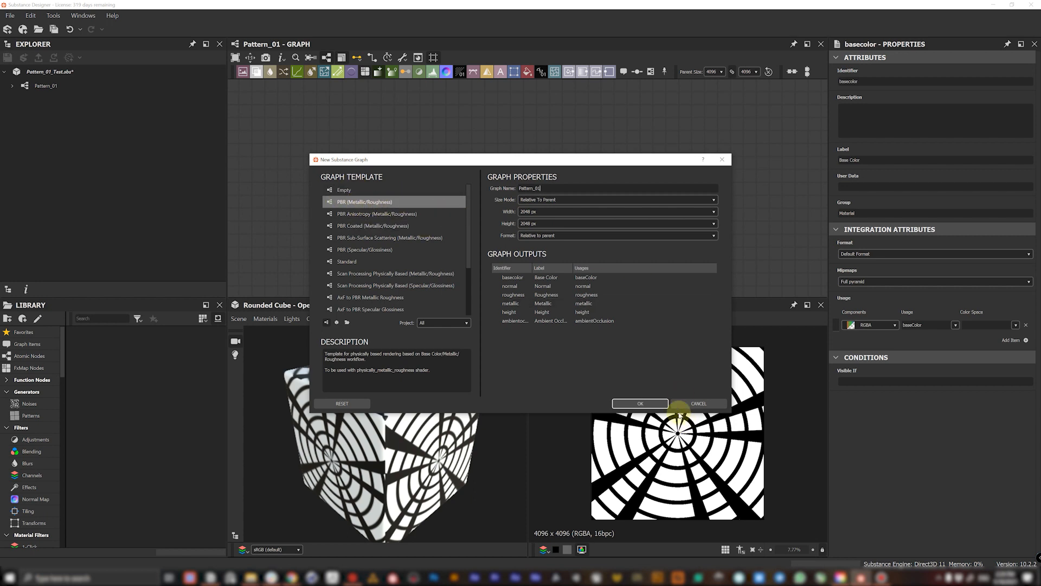
pyautogui.click(639, 404)
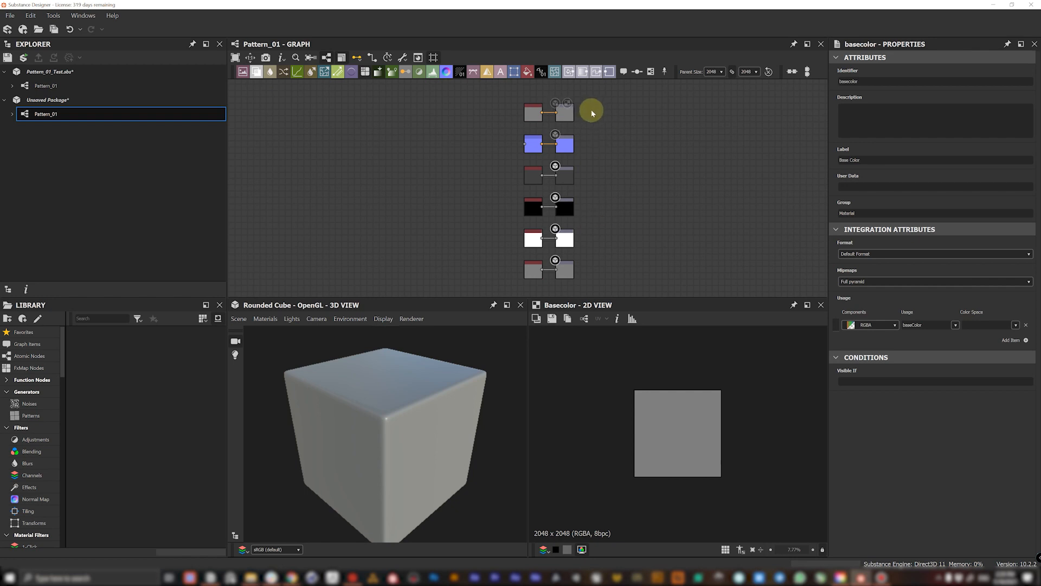
pyautogui.moveTo(602, 132)
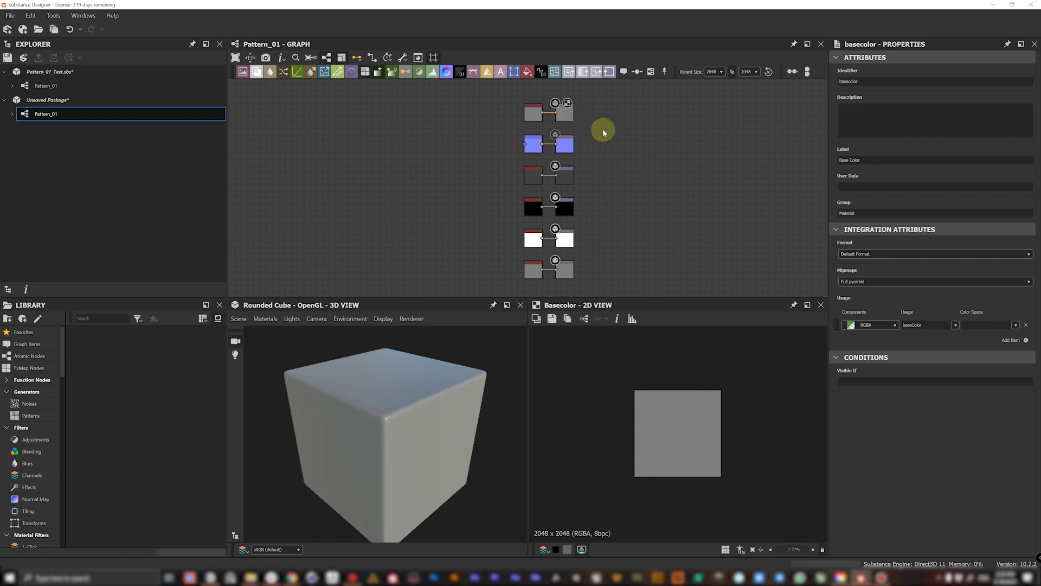
pyautogui.moveTo(558, 172)
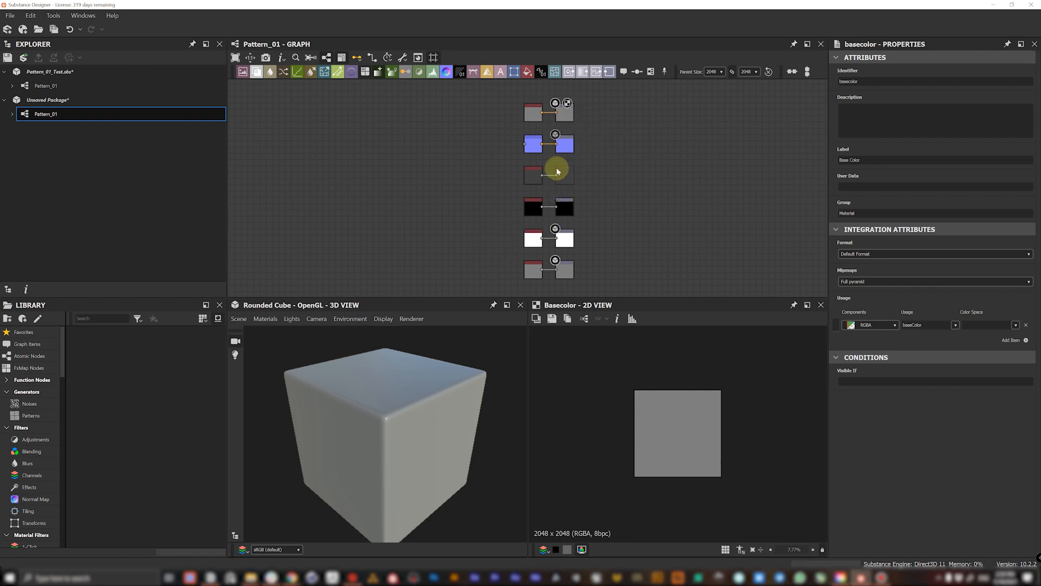
pyautogui.moveTo(570, 88)
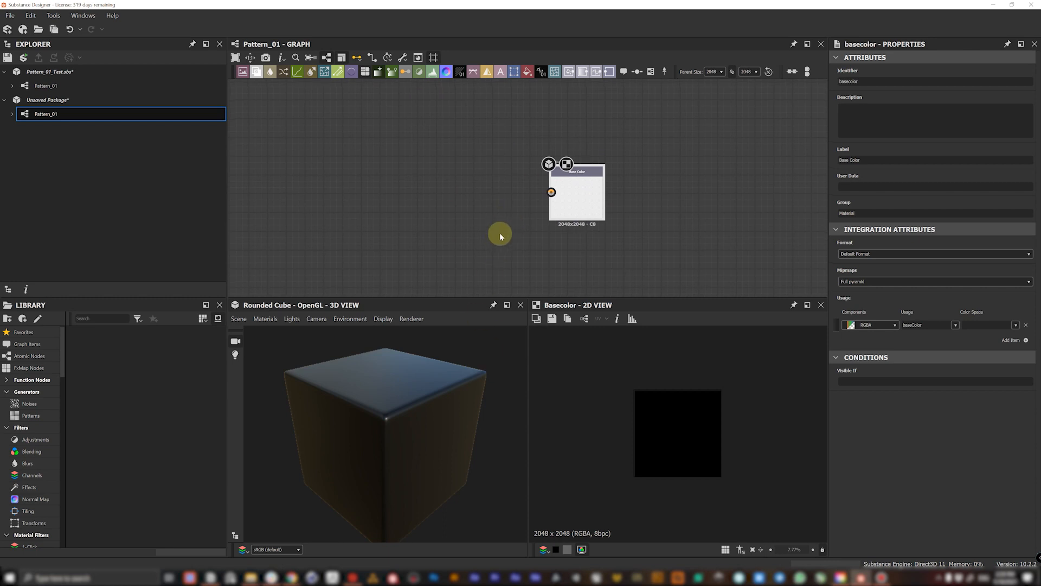
pyautogui.moveTo(101, 317)
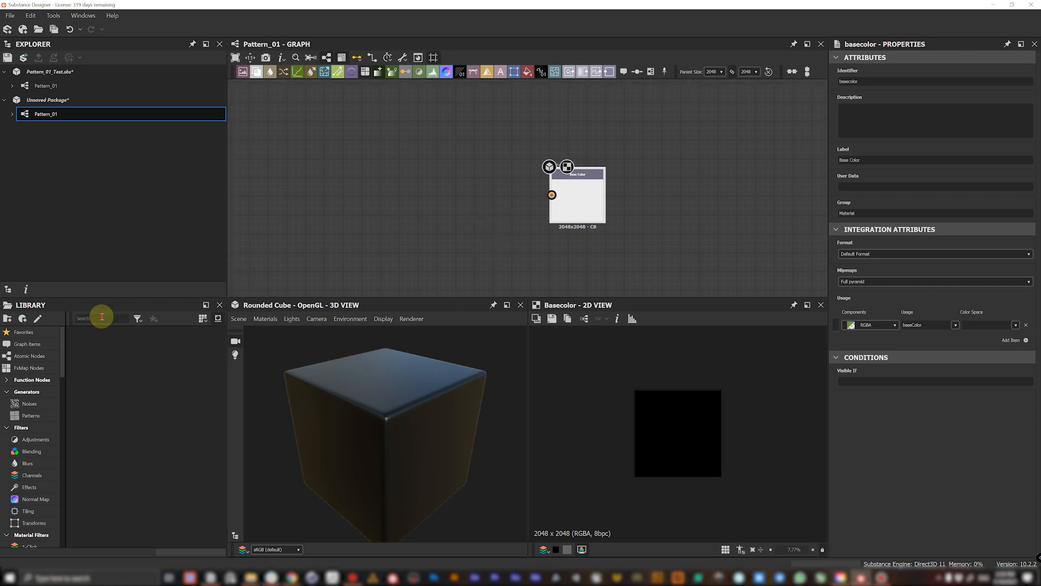
# Step: Add a Shape node from the library set to a Square pattern, size 0.5, angle 45°
pyautogui.click(100, 318)
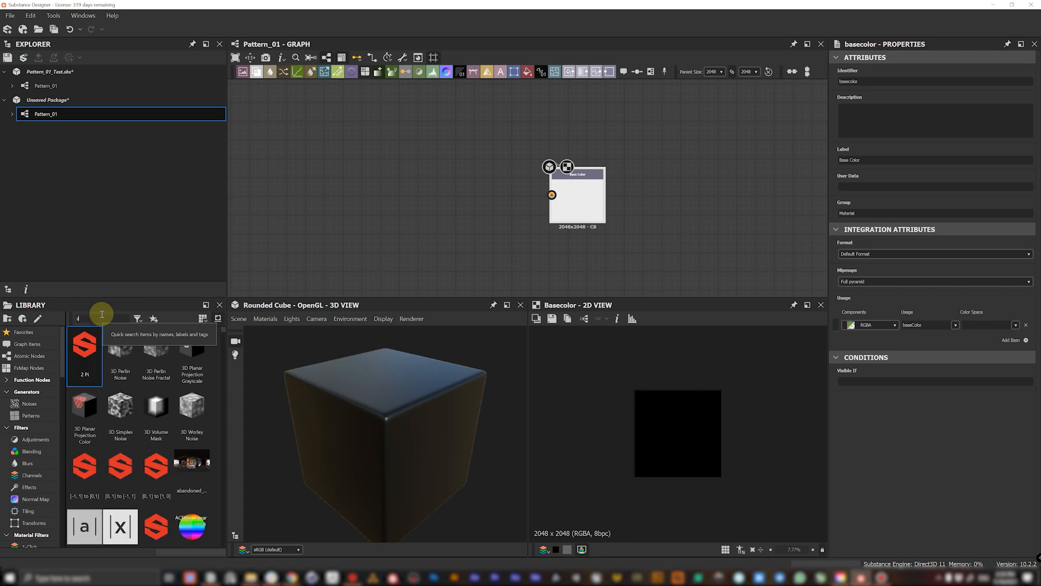
pyautogui.write('shape')
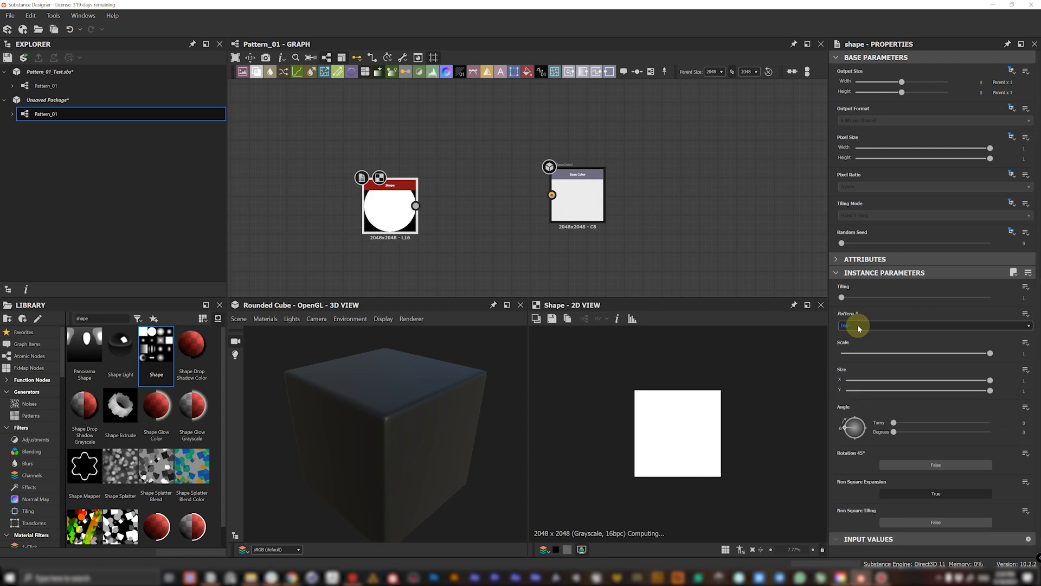
pyautogui.click(858, 325)
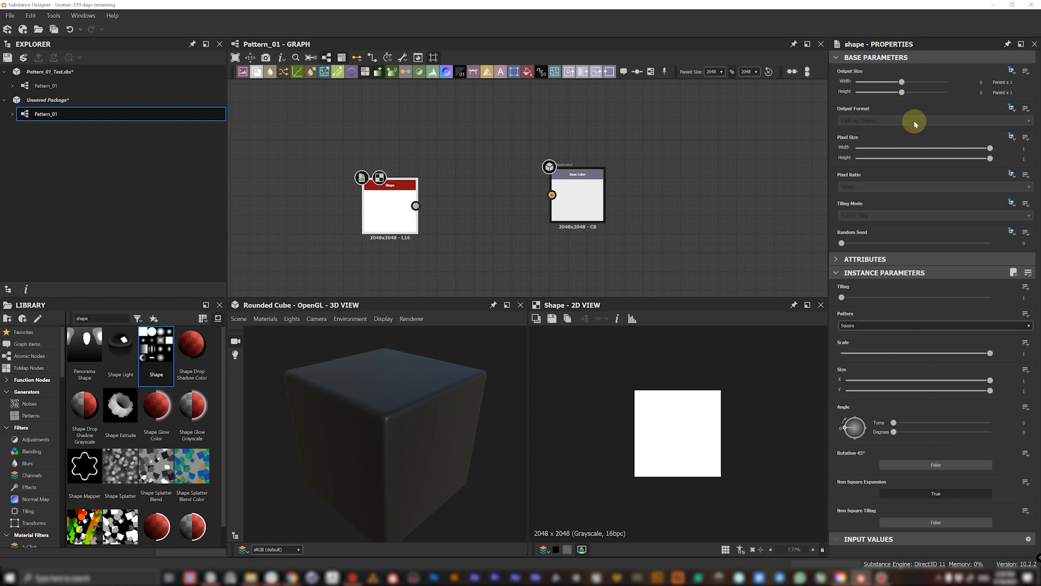
pyautogui.moveTo(874, 365)
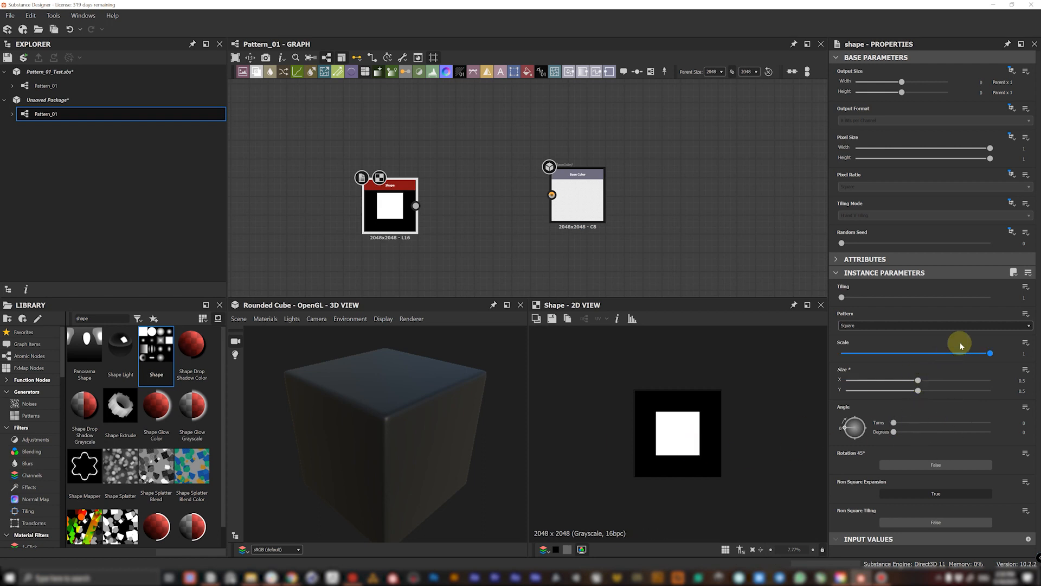
pyautogui.moveTo(969, 501)
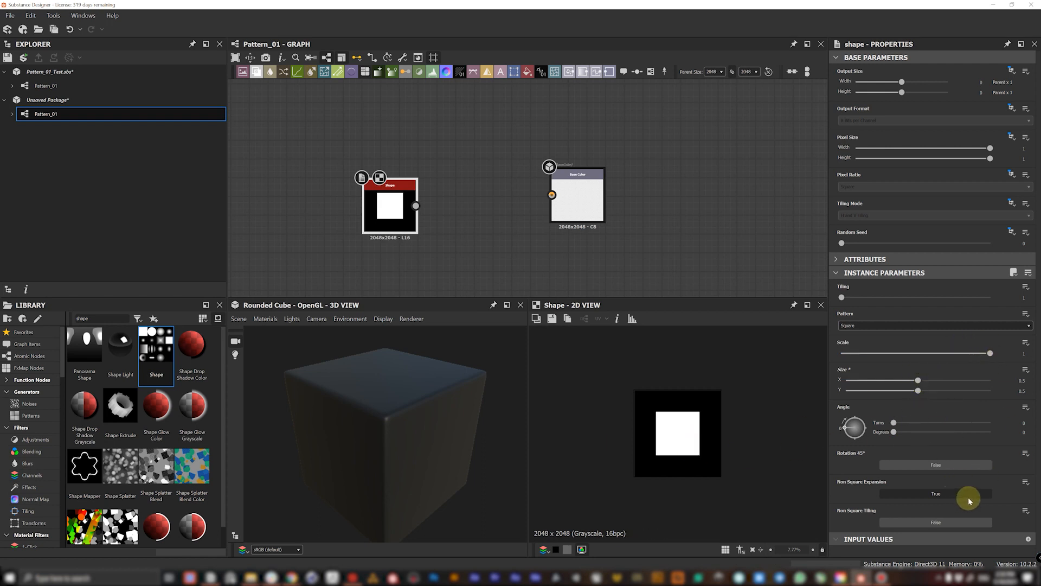
pyautogui.moveTo(990, 148)
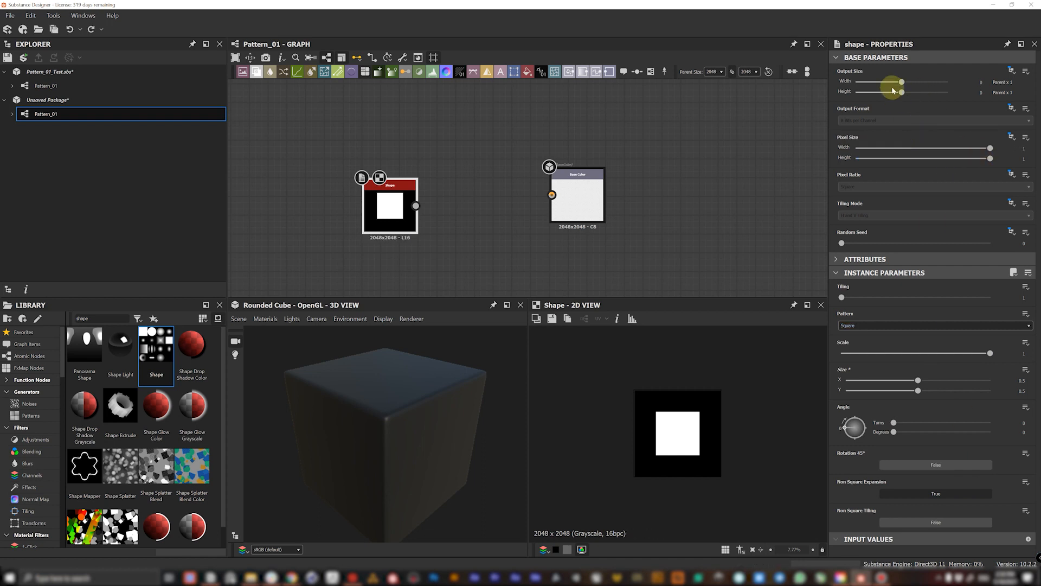
pyautogui.click(836, 259)
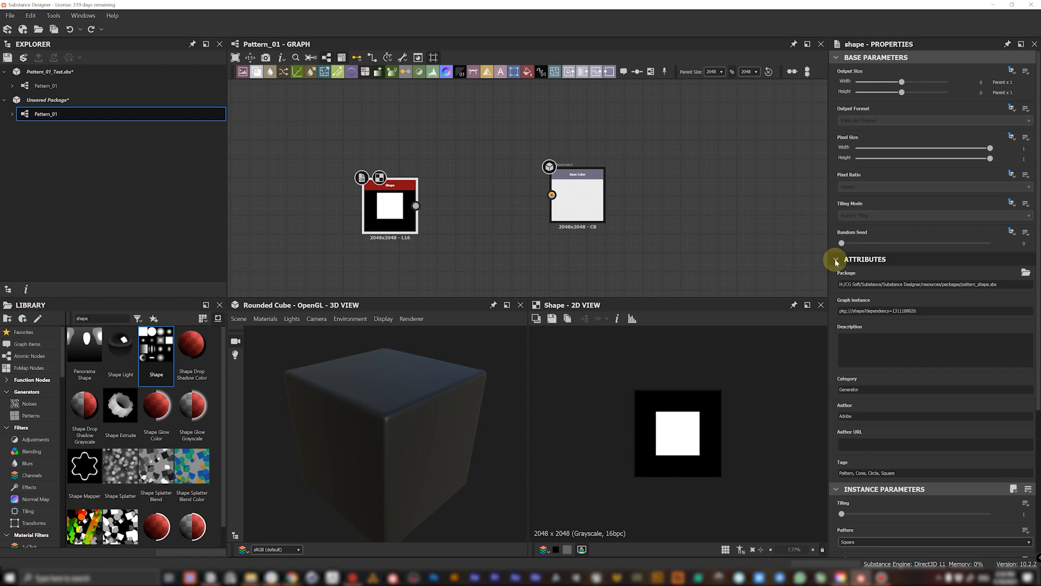
pyautogui.click(836, 259)
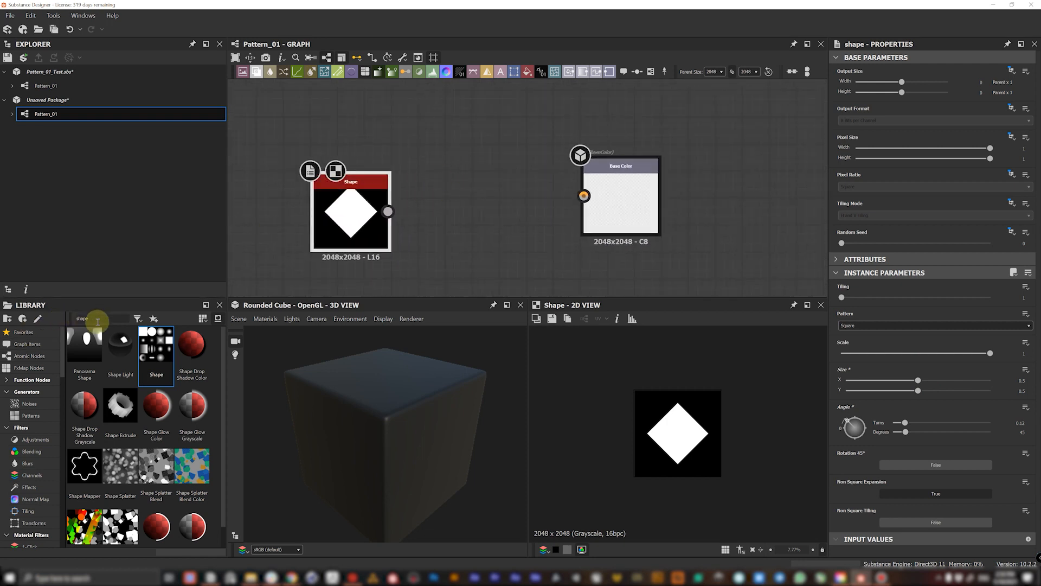
# Step: Set the Tile Generator's Pattern to Image Input so it tiles the connected diamond shape
pyautogui.click(97, 318)
pyautogui.write('tile')
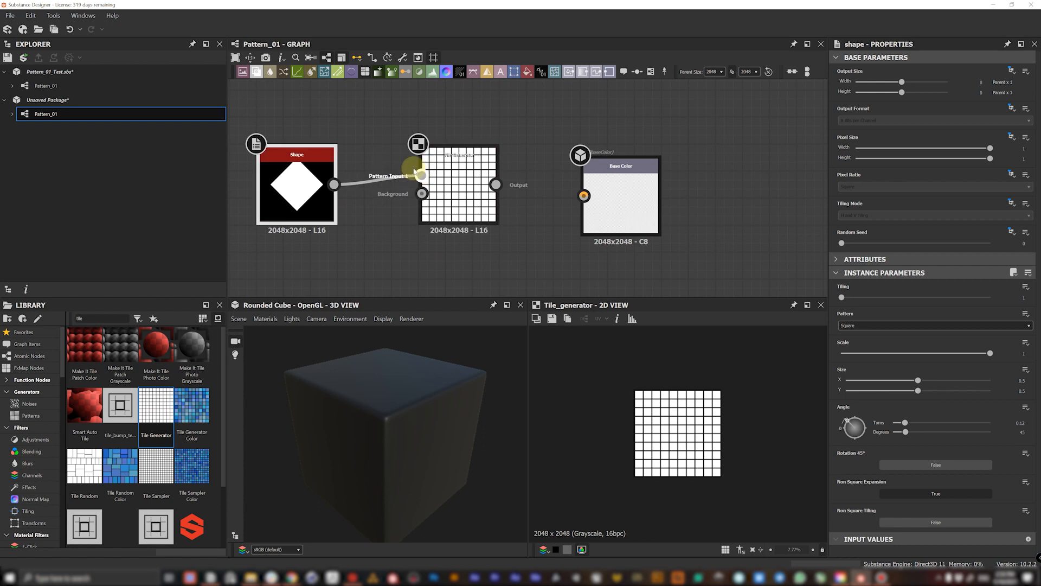
pyautogui.click(460, 186)
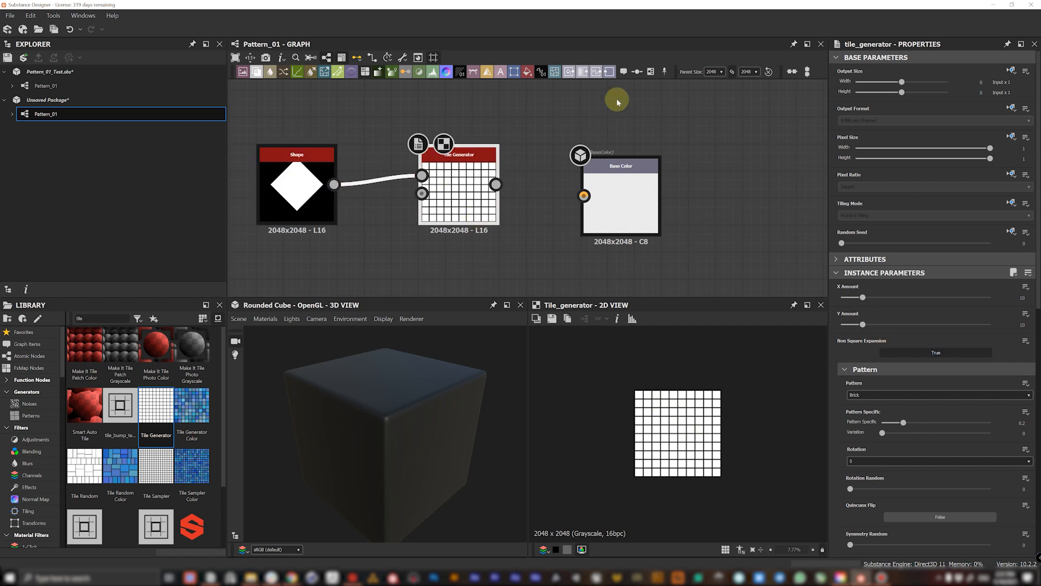
pyautogui.scroll(-3)
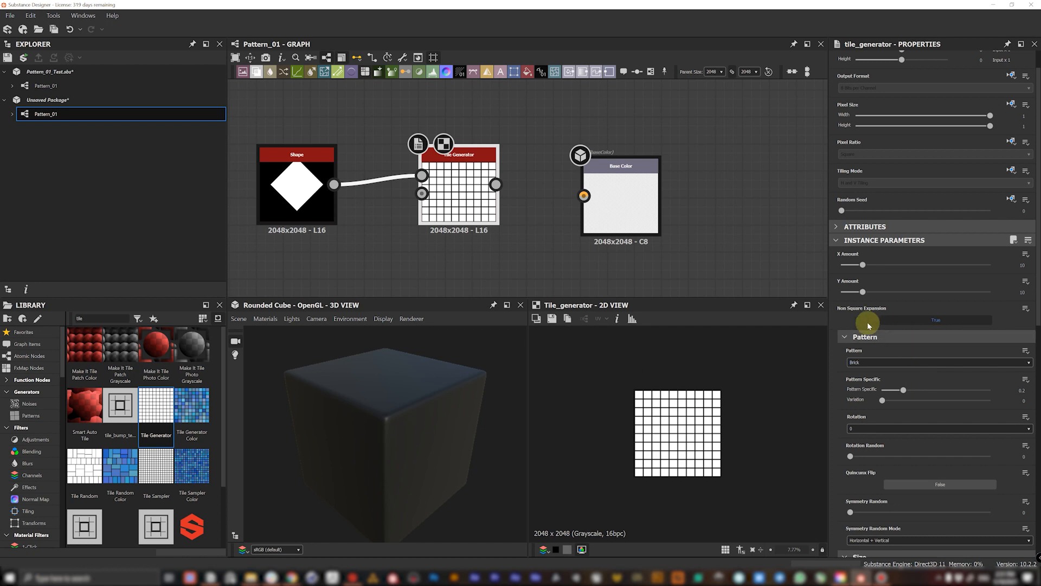
pyautogui.click(938, 362)
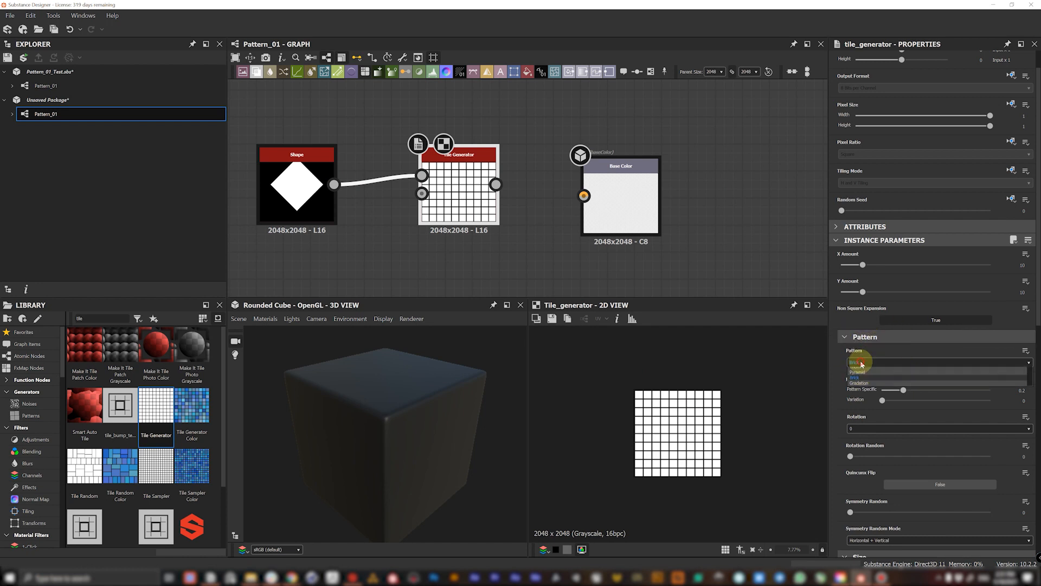
pyautogui.click(937, 362)
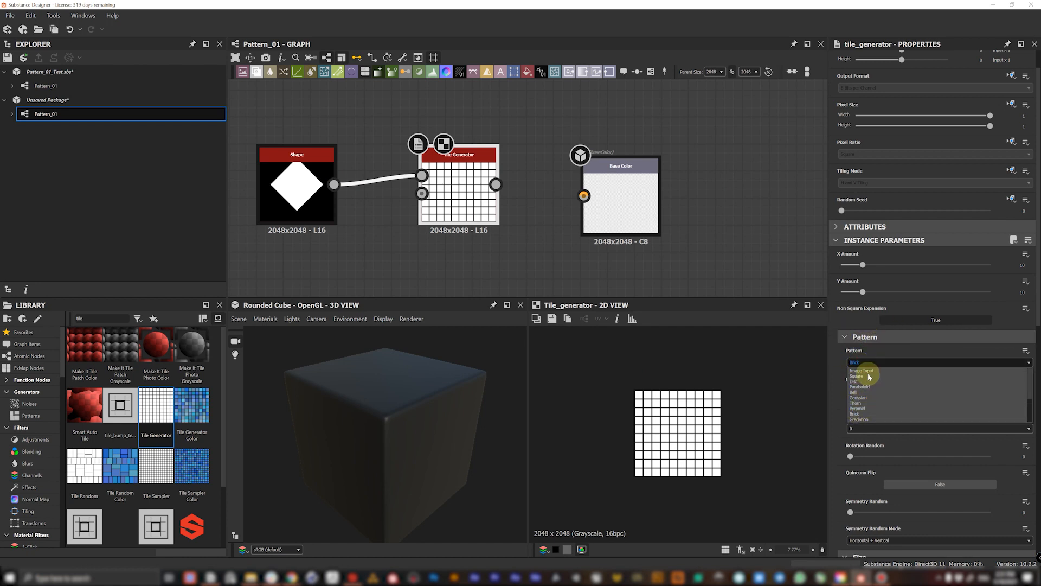
pyautogui.click(863, 370)
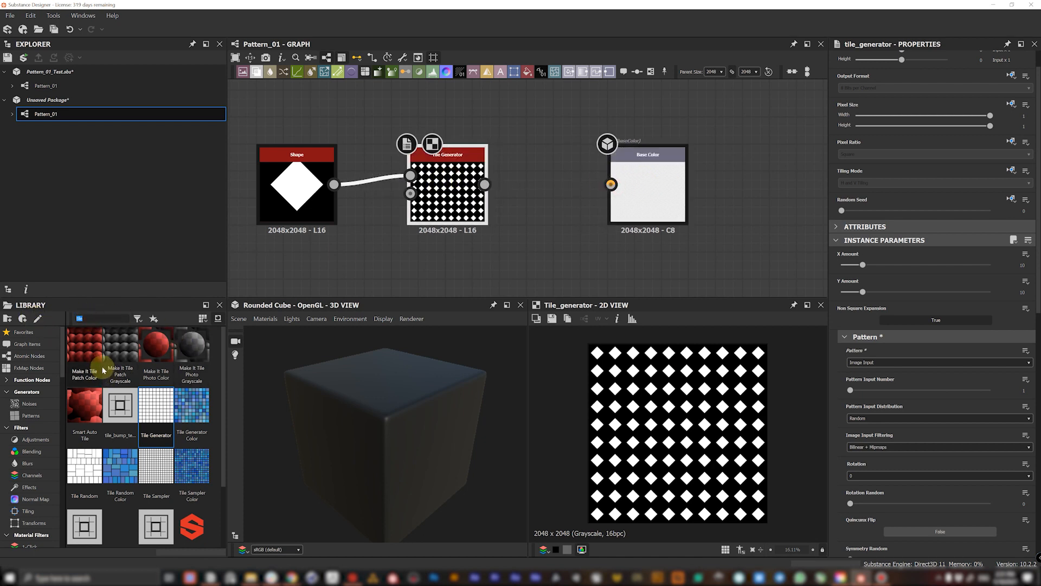
# Step: Add a Cartesian To Polar Grayscale node wired between the Tile Generator and Base Color
pyautogui.click(23, 332)
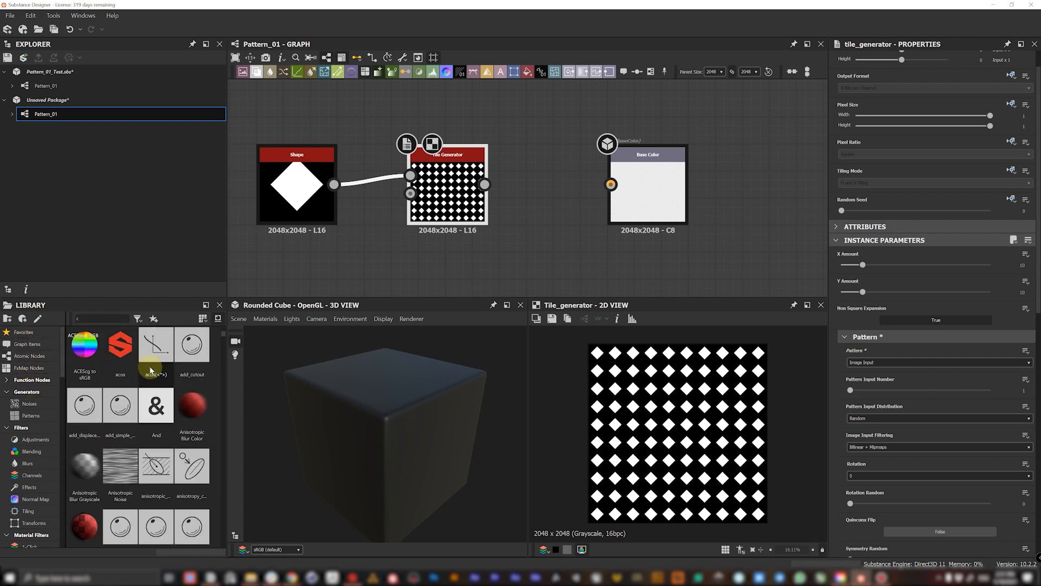
pyautogui.scroll(-3)
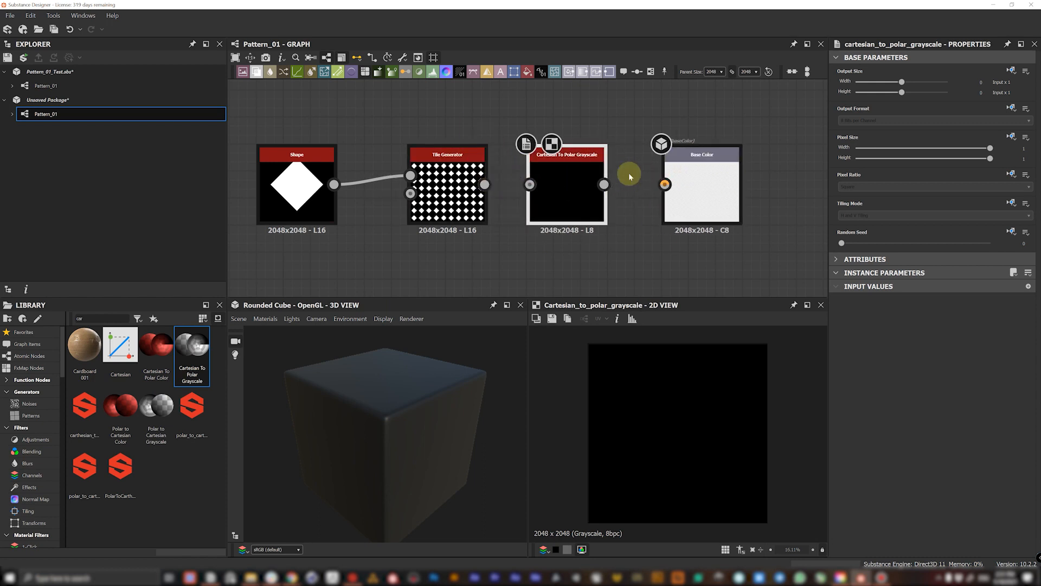
pyautogui.moveTo(504, 148)
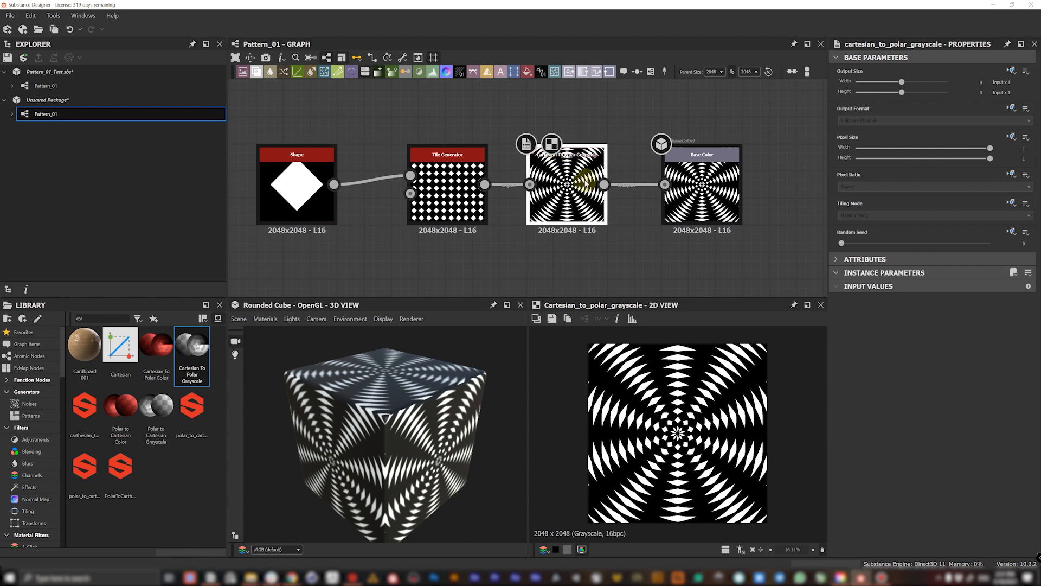
pyautogui.click(299, 170)
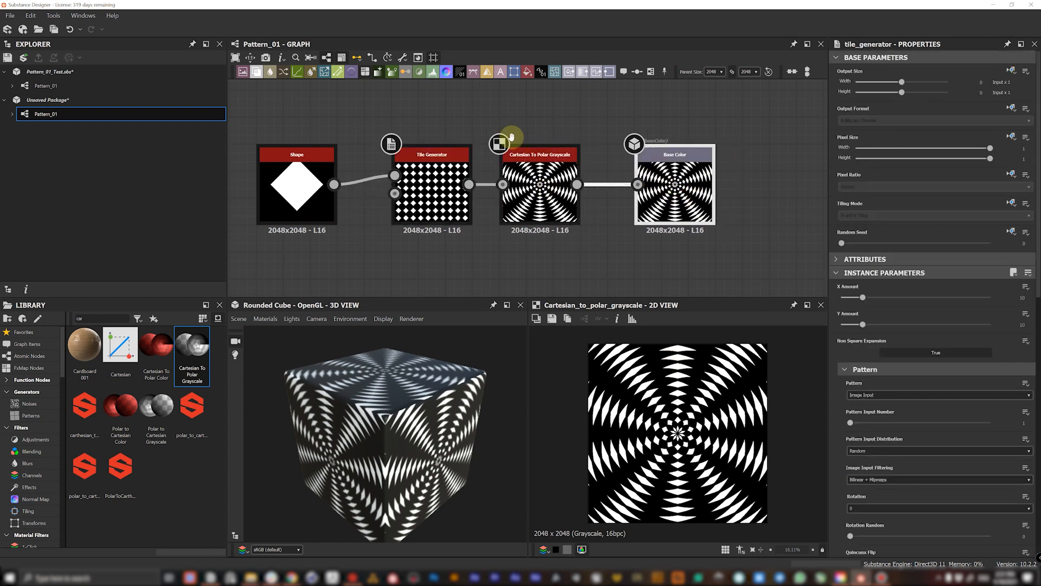
pyautogui.click(297, 185)
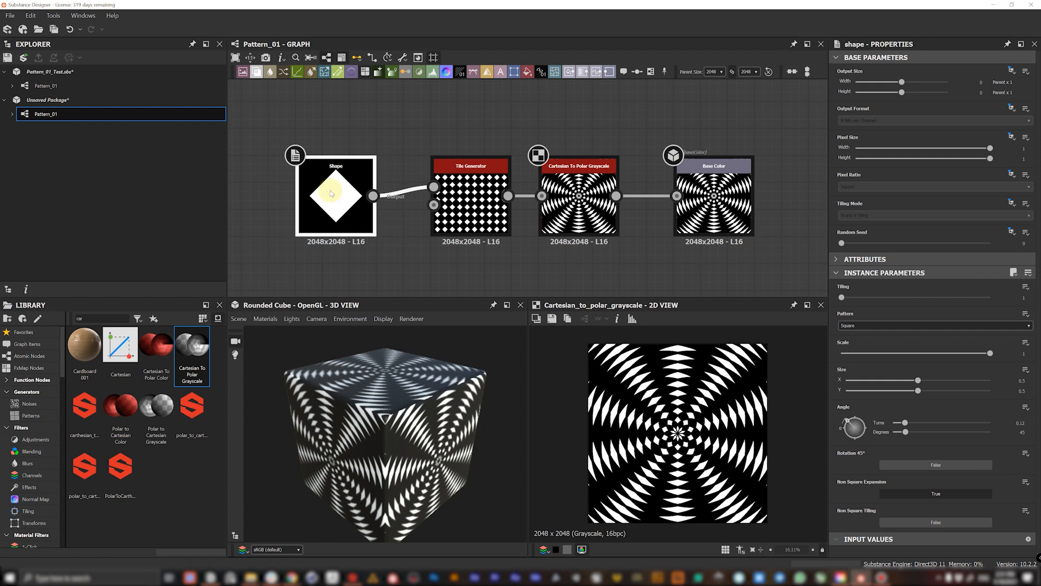
pyautogui.click(335, 195)
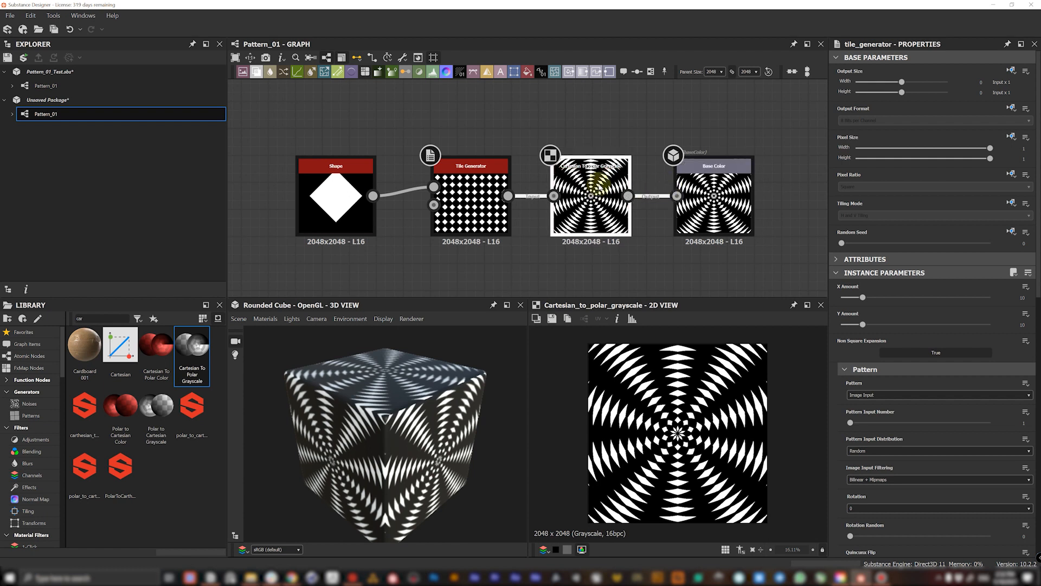
# Step: Stretch the Shape into a diagonal bar and retune tile counts and polar output size for concentric swirls
pyautogui.click(335, 184)
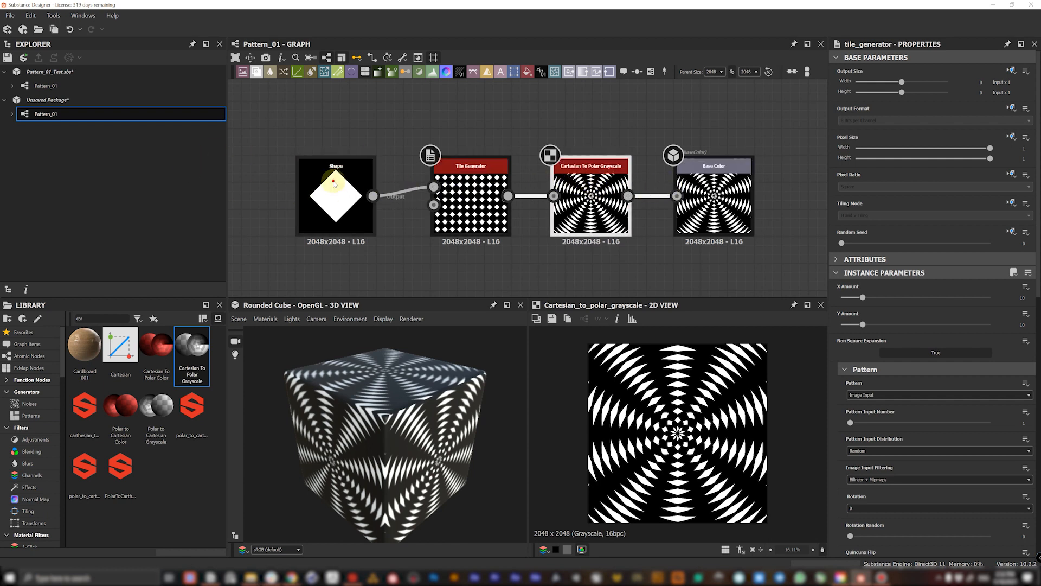
pyautogui.click(335, 195)
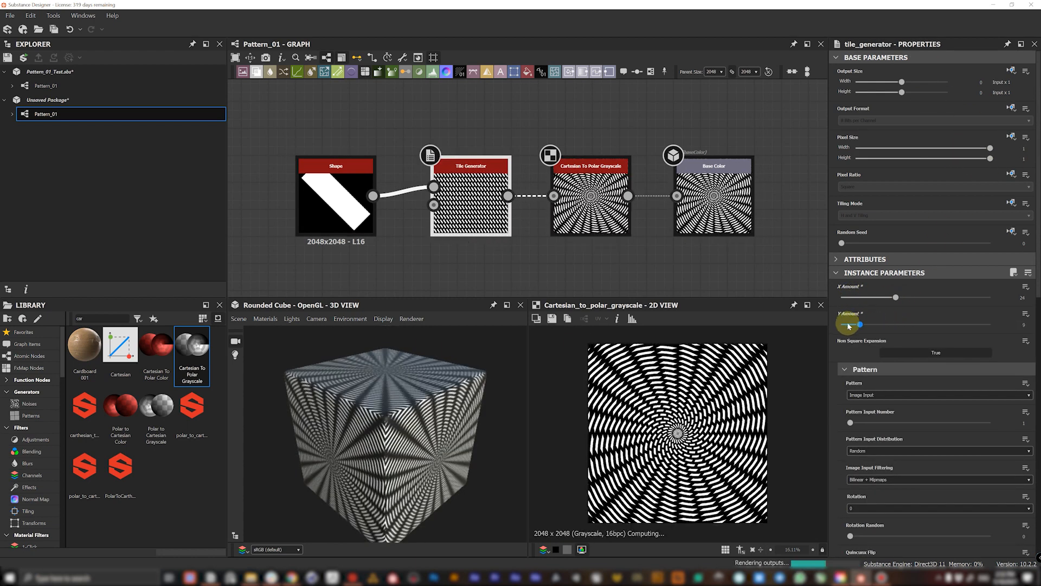
pyautogui.click(590, 196)
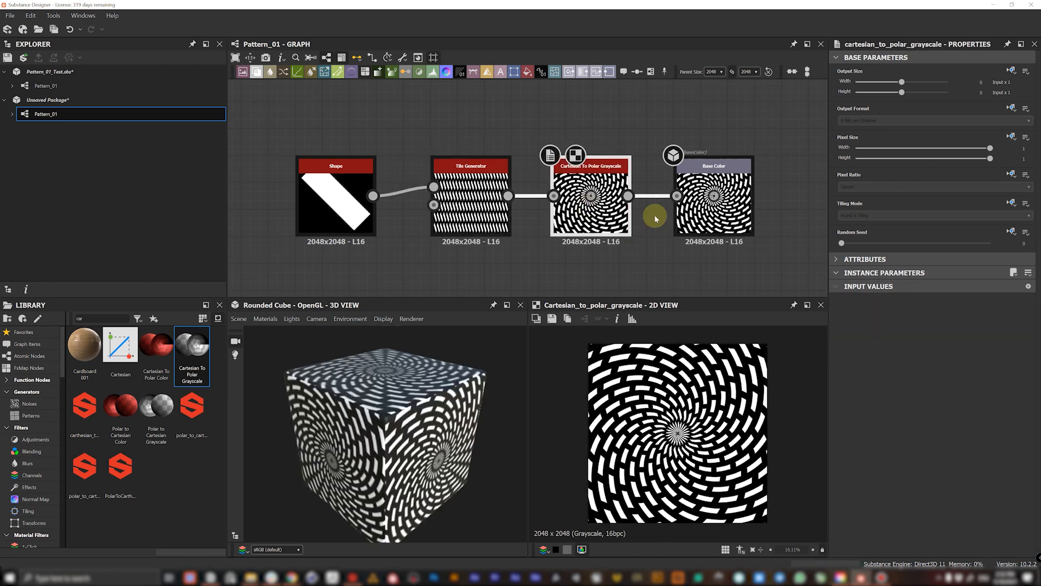
pyautogui.click(864, 258)
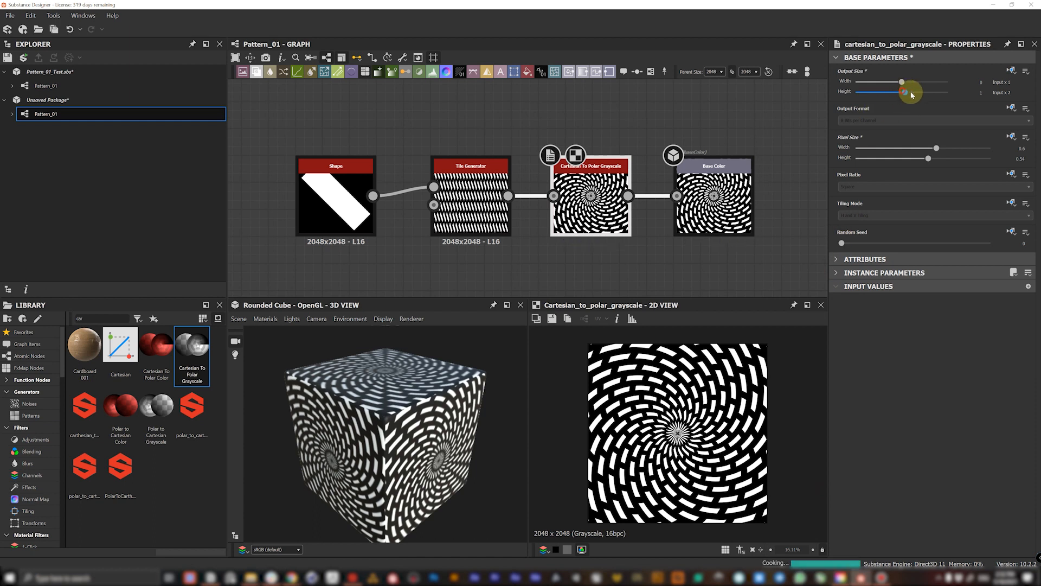
pyautogui.click(470, 196)
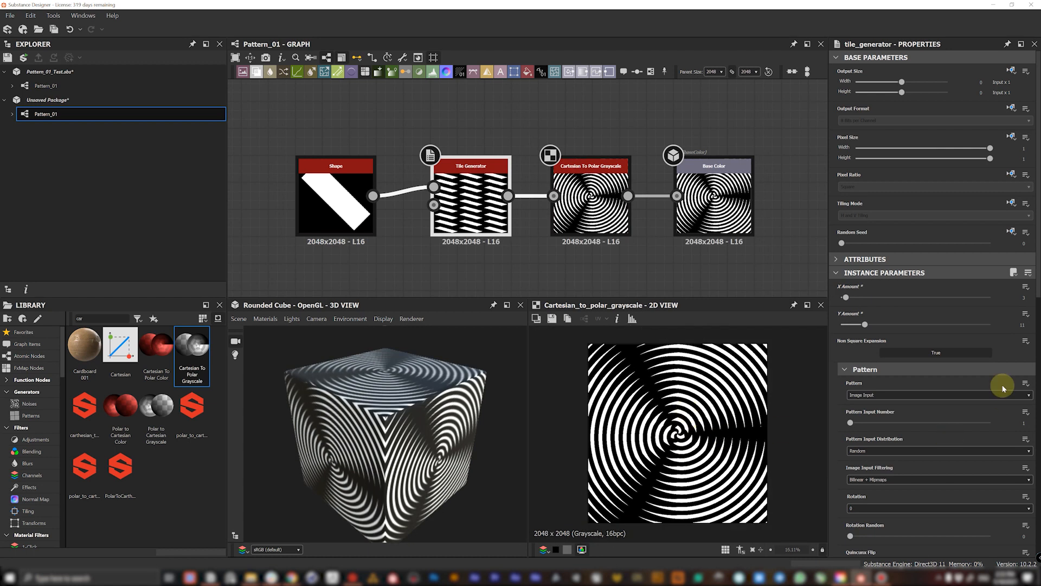
pyautogui.click(714, 196)
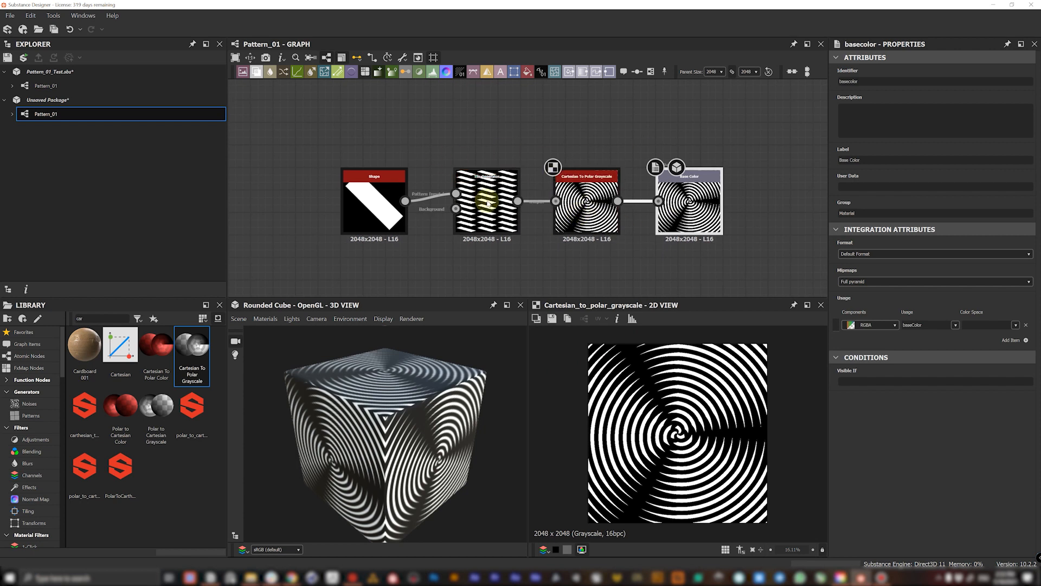
# Step: Try the Shape as a soft crescent, then switch it back to the solid diagonal bar
pyautogui.click(373, 202)
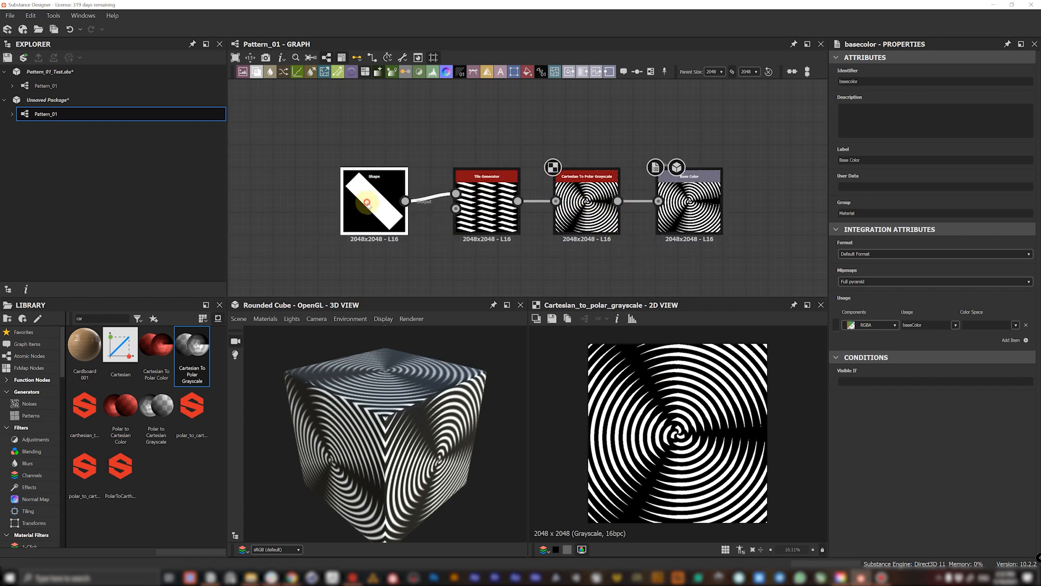
pyautogui.click(375, 200)
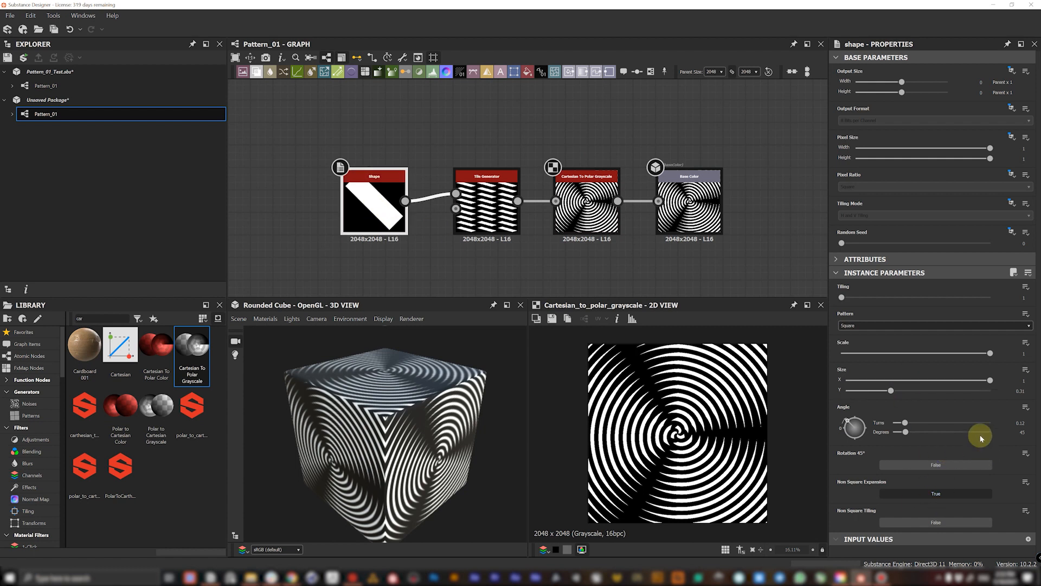
pyautogui.moveTo(833, 273)
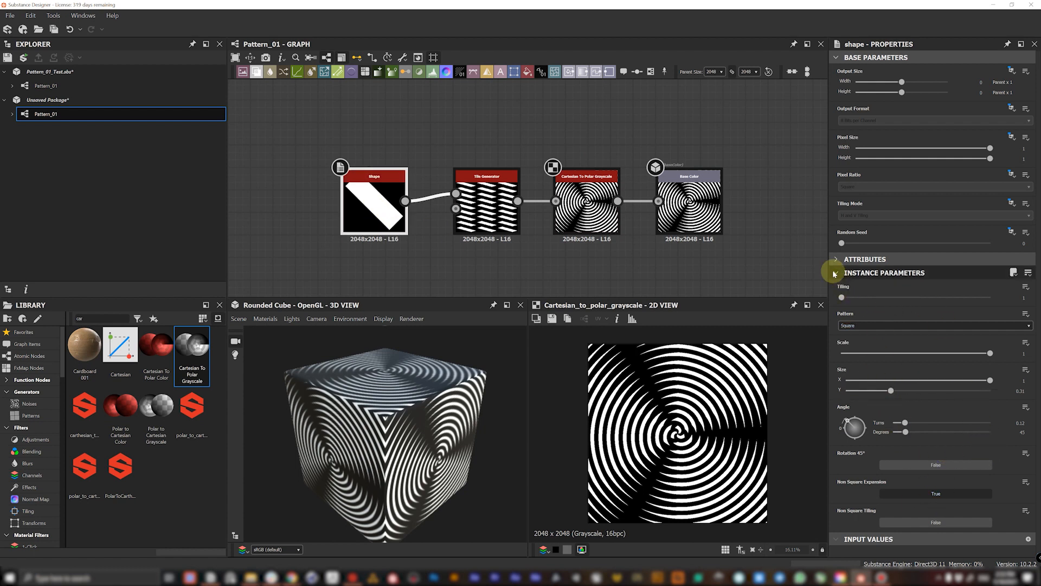
pyautogui.click(932, 325)
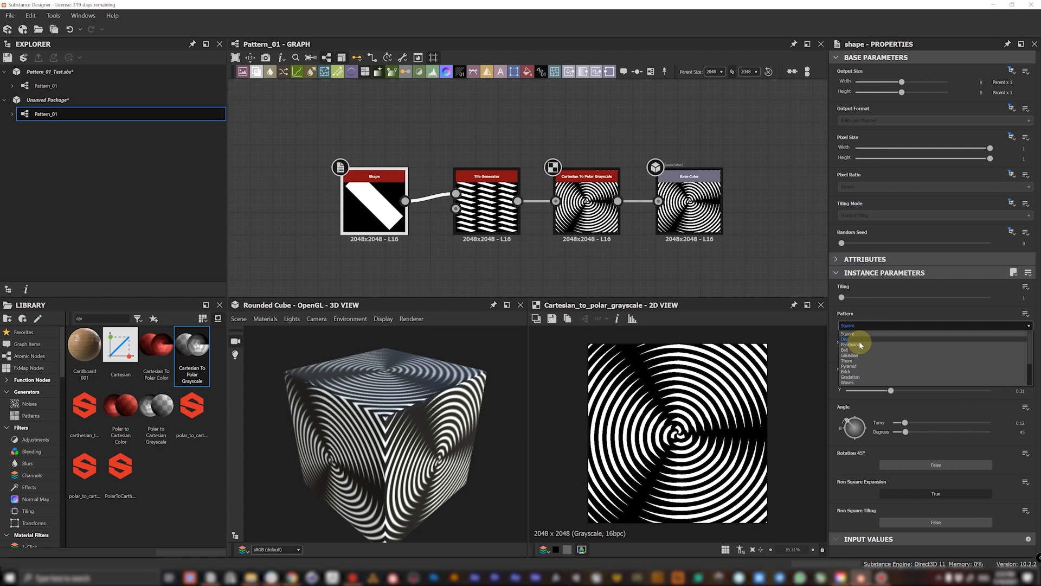
pyautogui.click(850, 340)
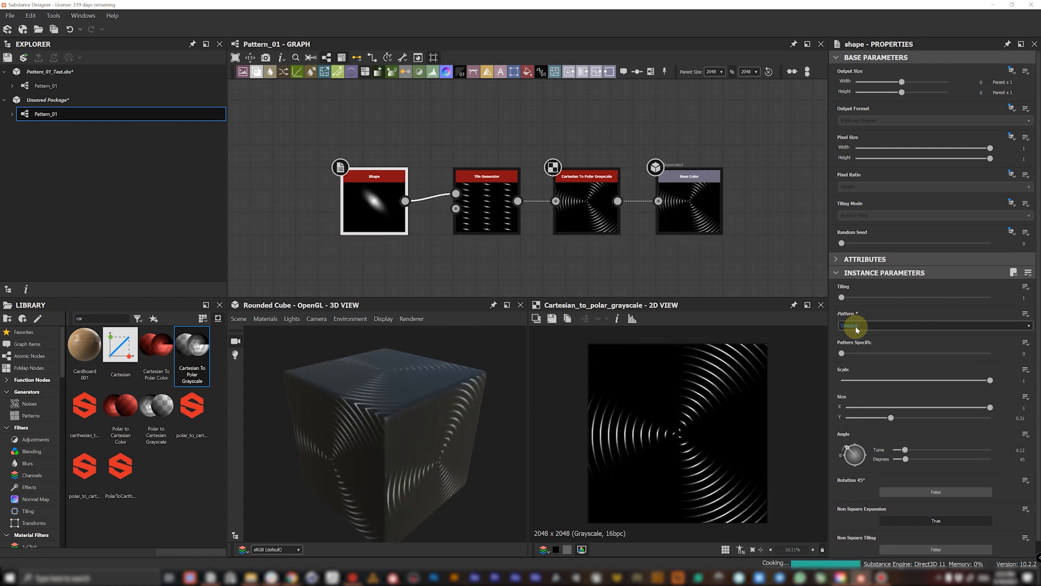
pyautogui.click(934, 325)
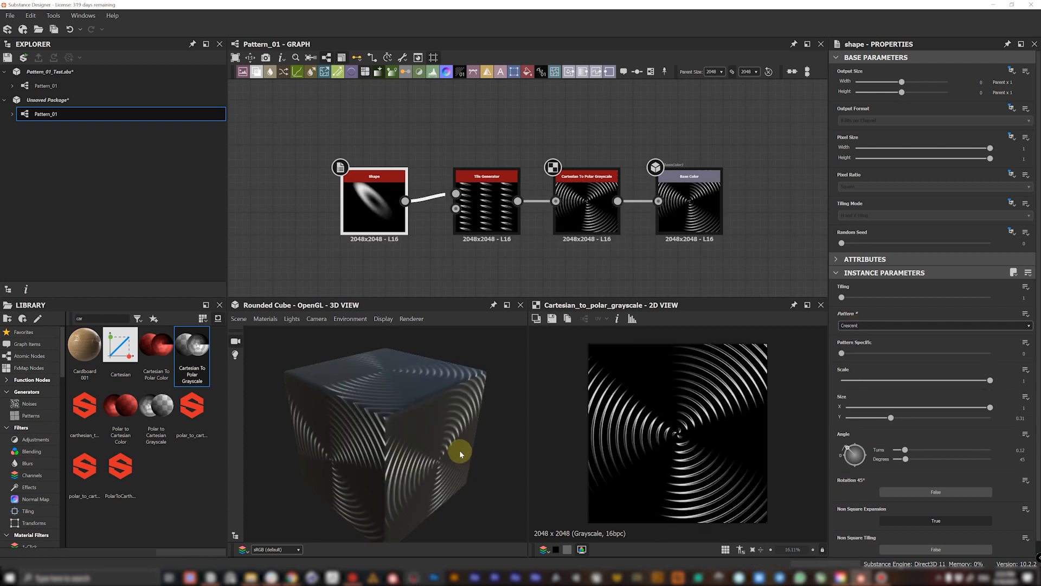
pyautogui.scroll(3)
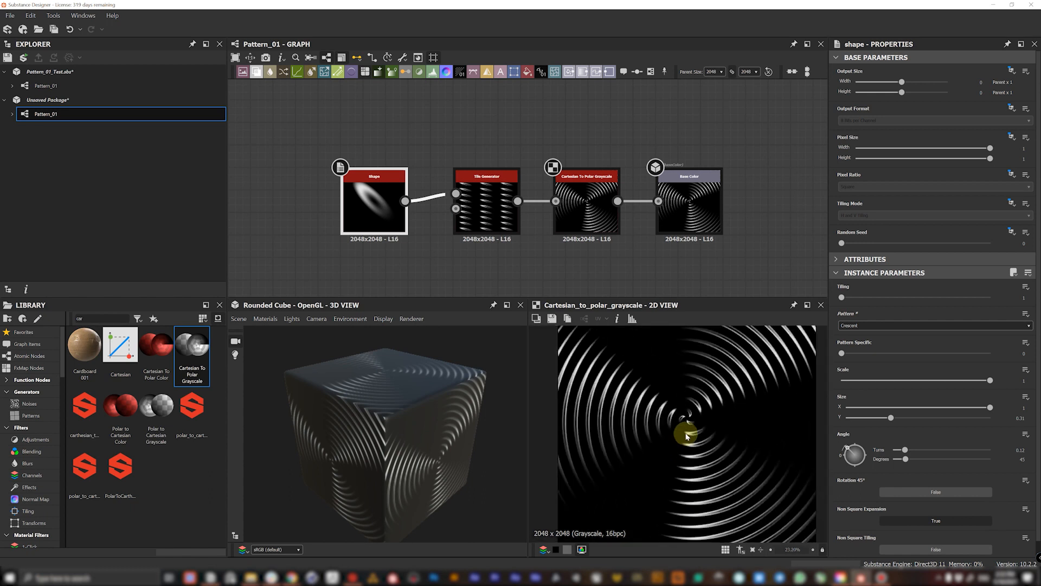
pyautogui.click(934, 325)
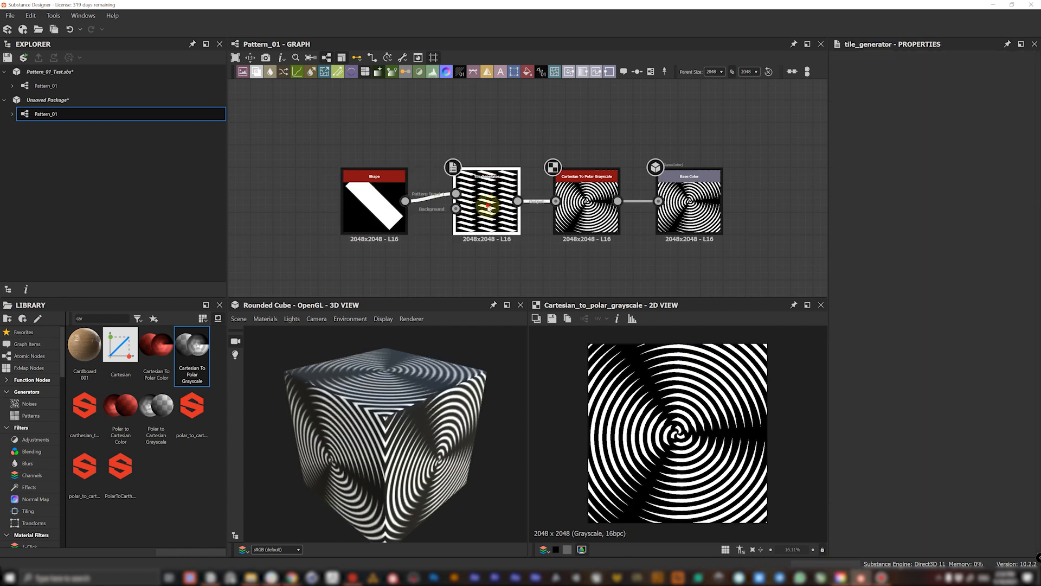
# Step: Raise the Tile Generator's rotation, symmetry, scale and position randomness and global offset
pyautogui.click(487, 194)
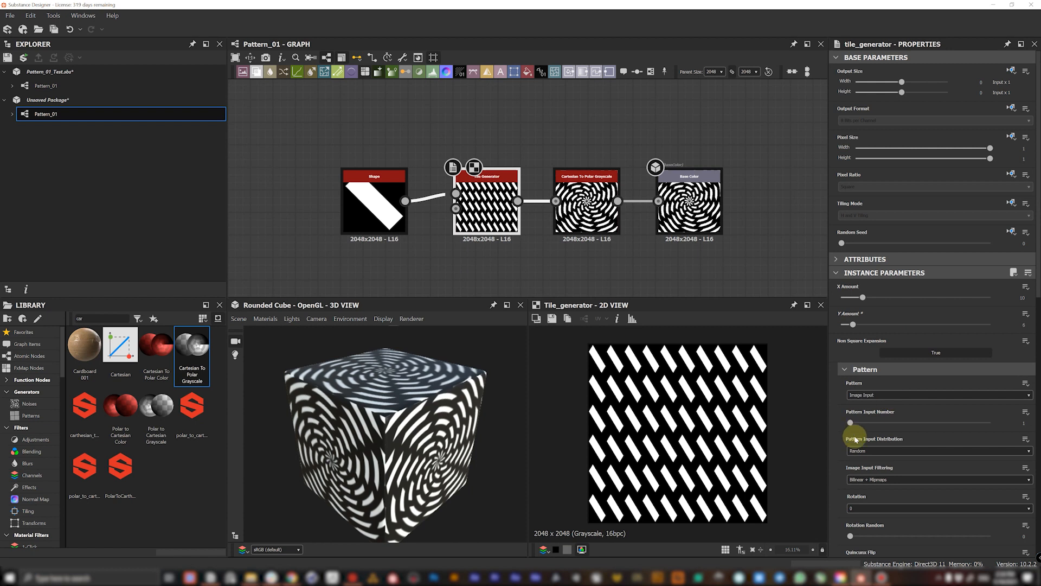
pyautogui.scroll(-3)
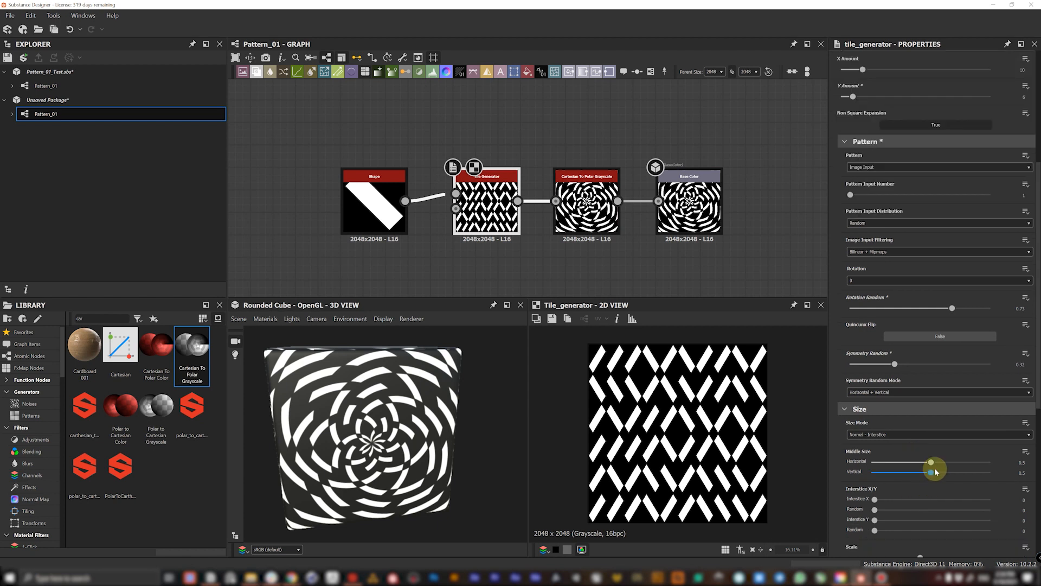
pyautogui.scroll(-3)
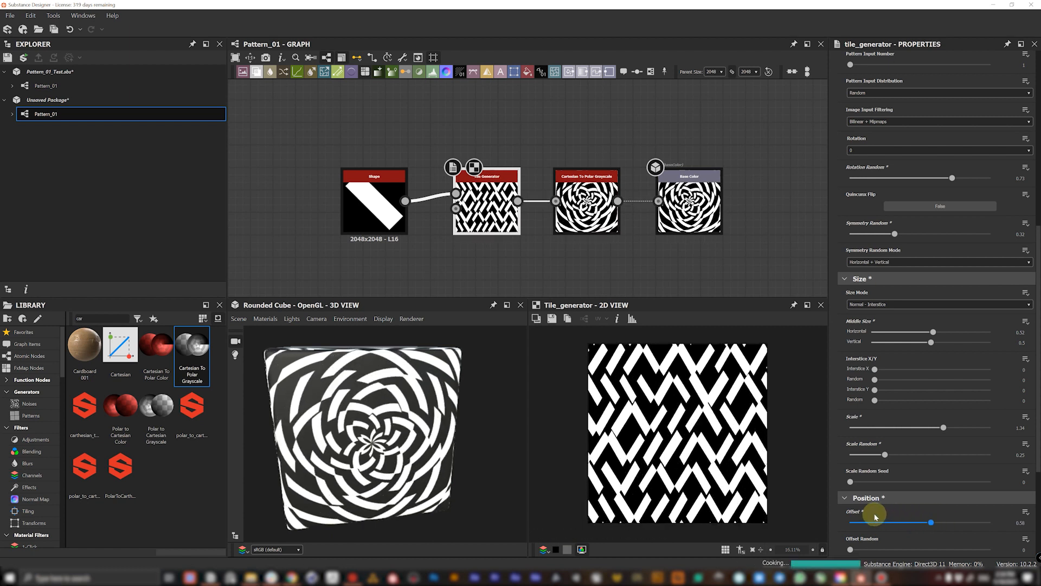
pyautogui.scroll(-3)
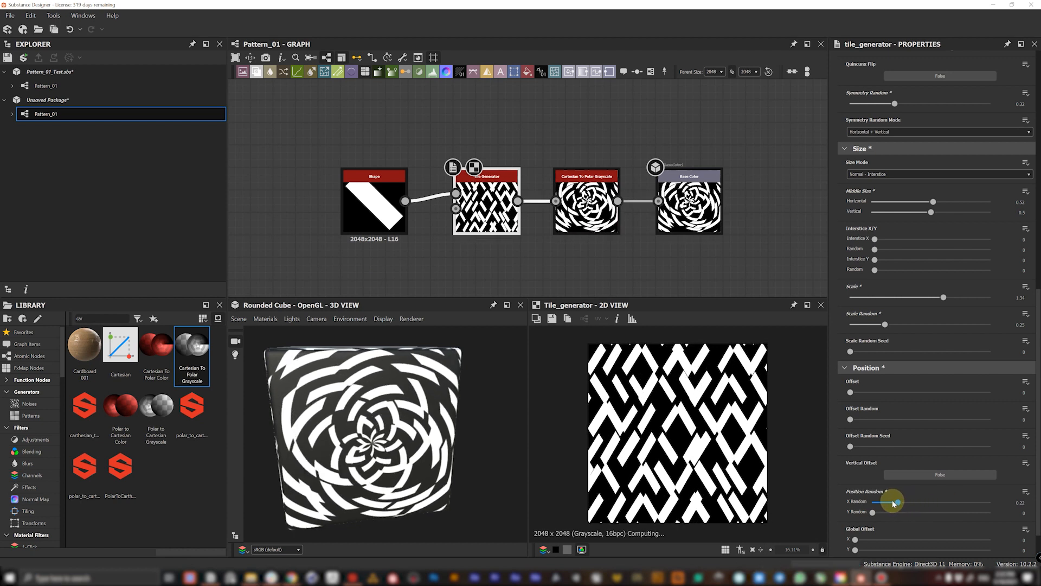
pyautogui.scroll(-3)
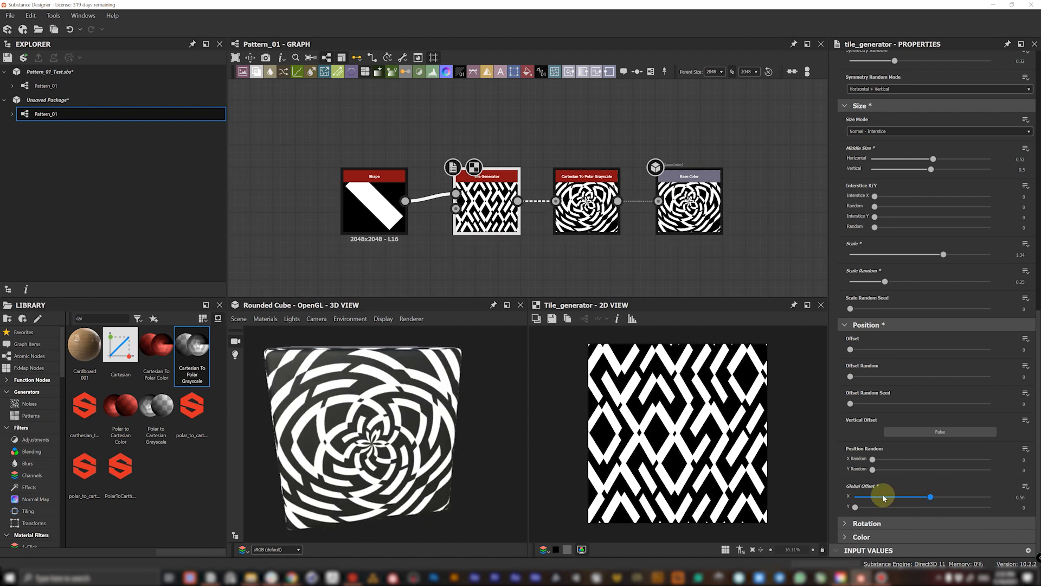
pyautogui.scroll(-3)
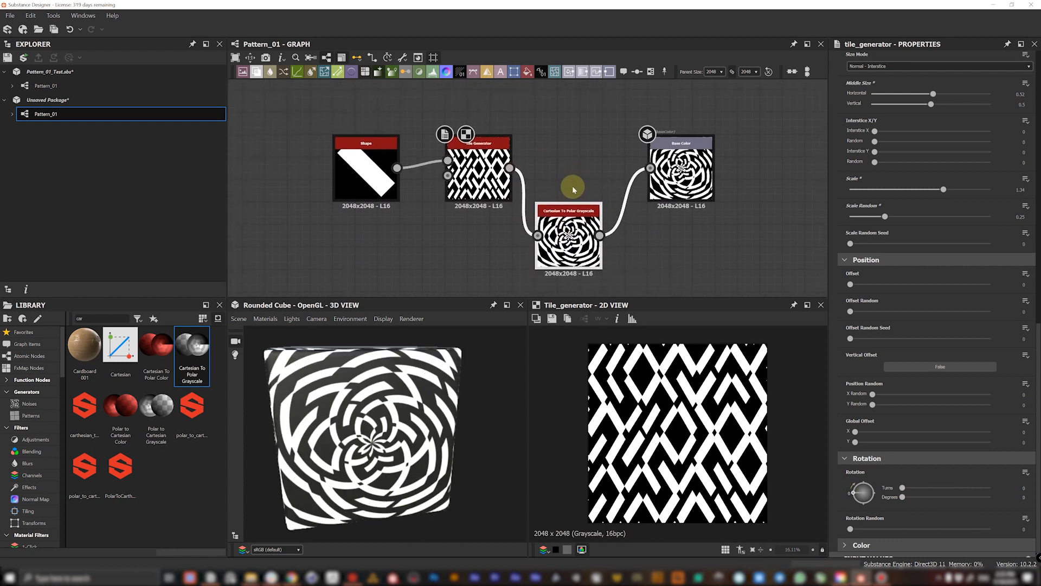
pyautogui.moveTo(567, 143)
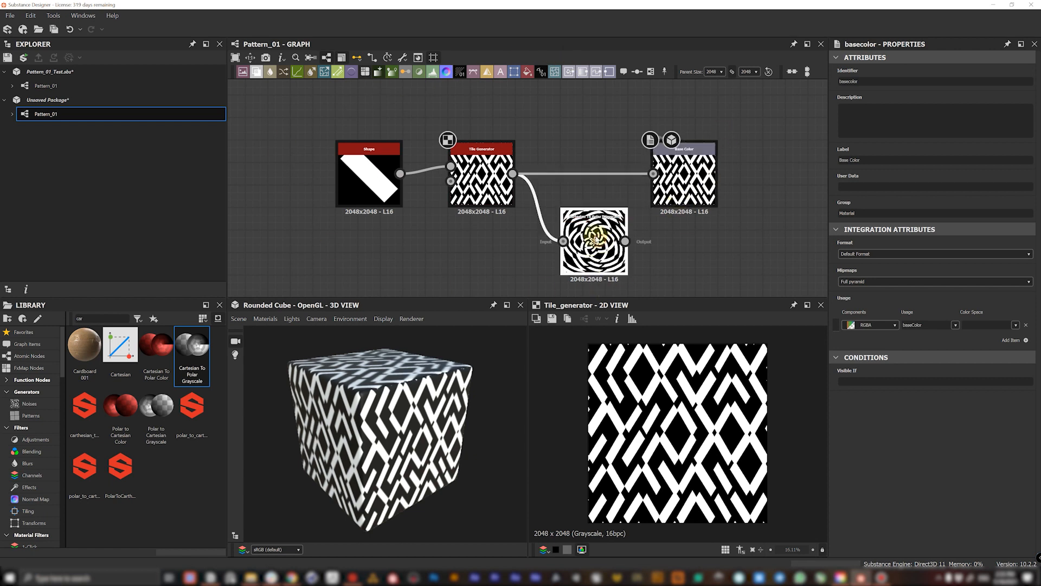
# Step: Wire the Tile Generator directly into Base Color, bypassing the polar node
pyautogui.click(594, 242)
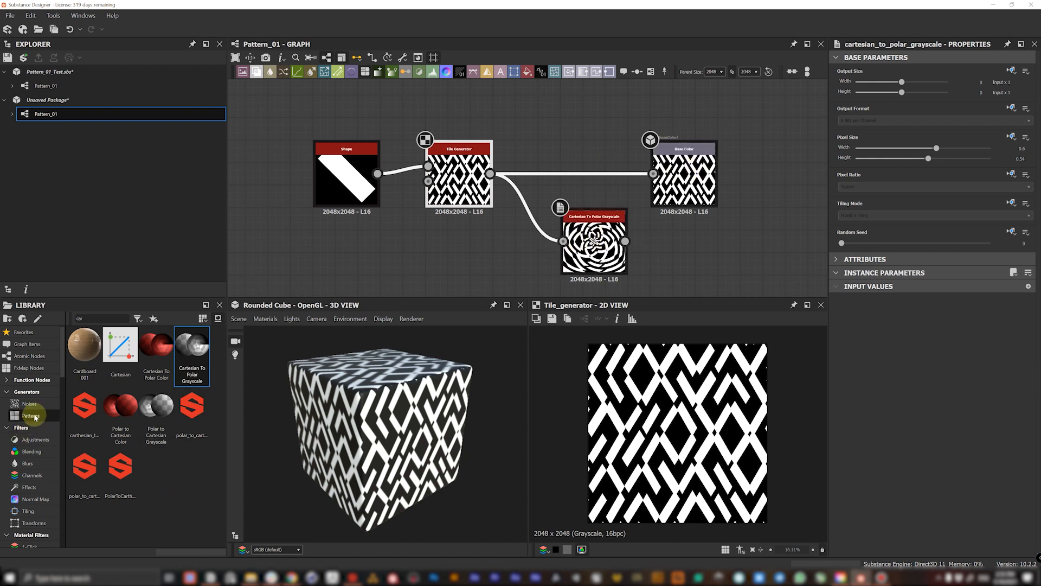
# Step: Browse the library's Generators > Patterns list, glancing at Noises and the Brick Generator
pyautogui.click(31, 415)
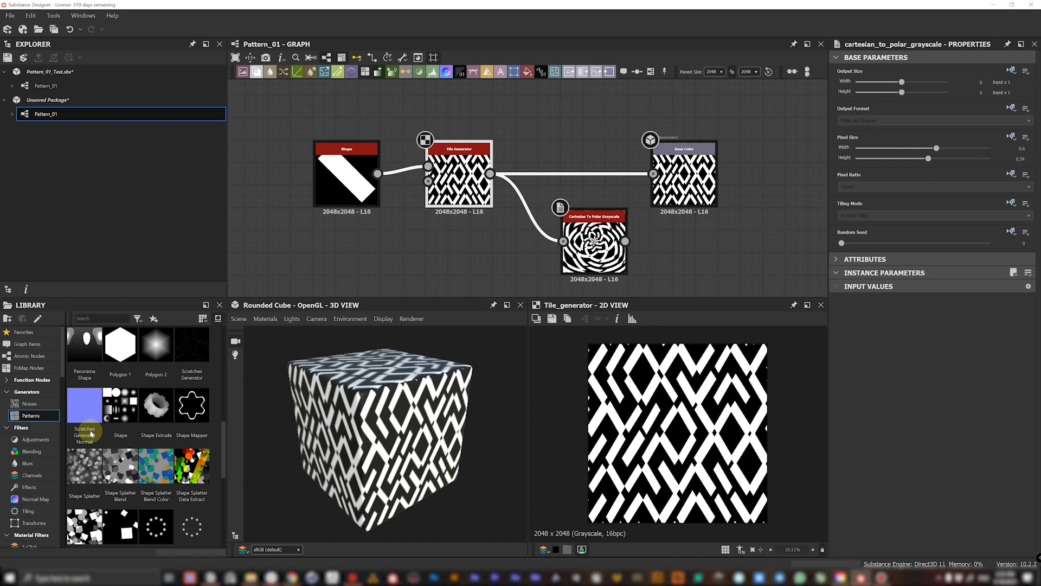
pyautogui.scroll(-3)
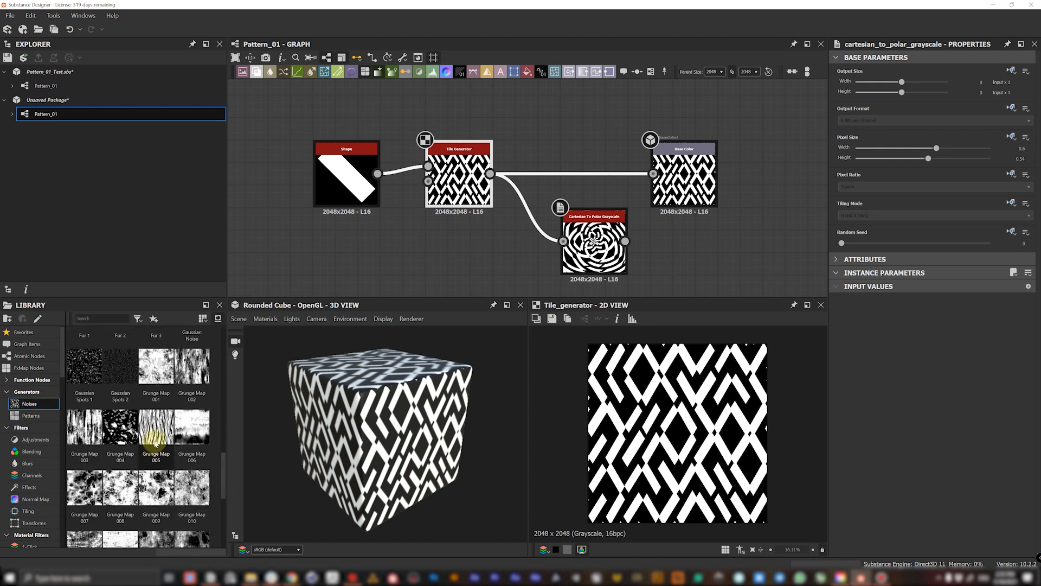
pyautogui.click(30, 416)
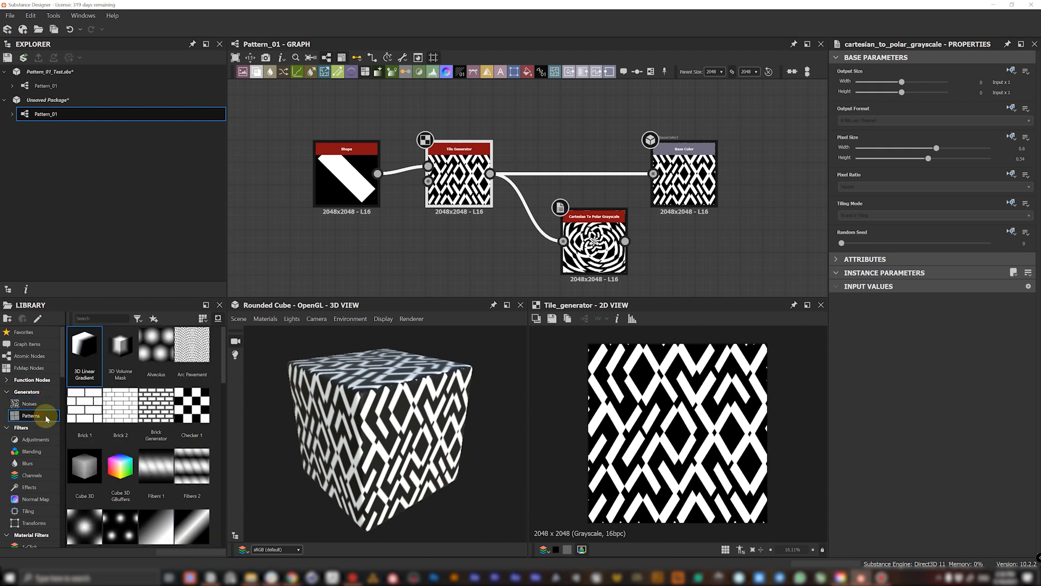
pyautogui.scroll(-3)
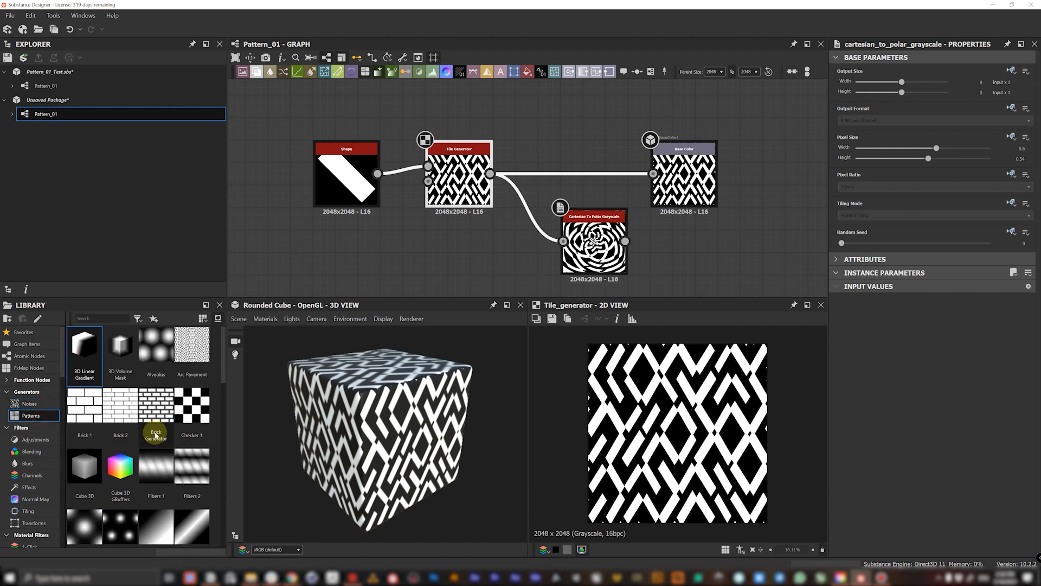
pyautogui.moveTo(155, 415)
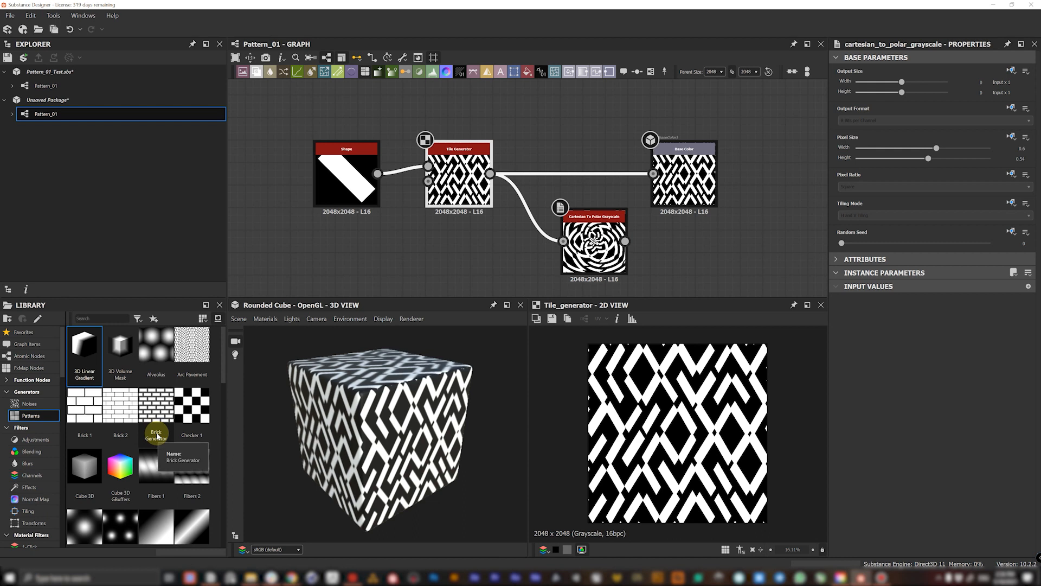
pyautogui.moveTo(492, 214)
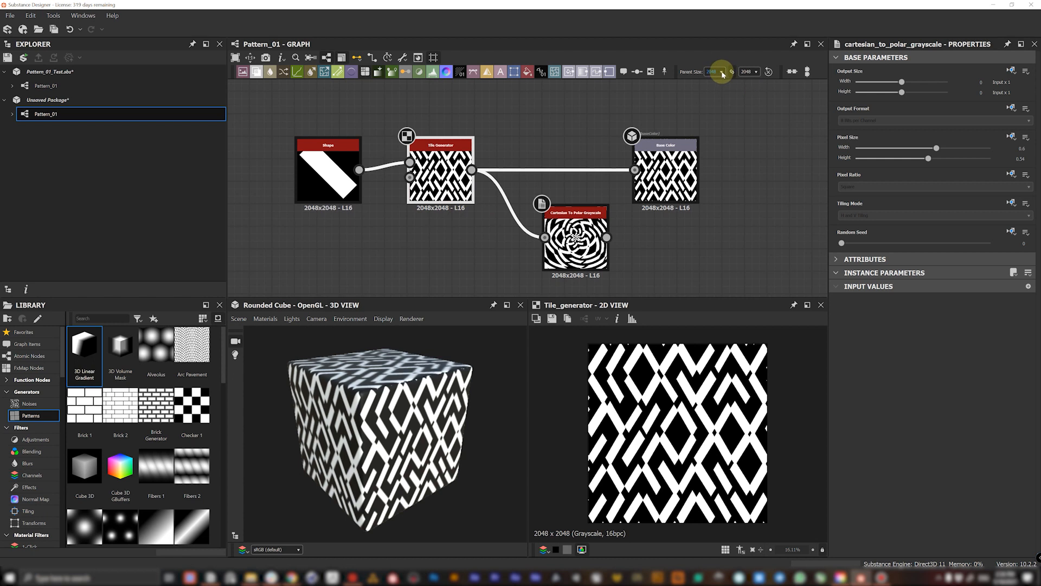
# Step: Set the graph's Parent Size to 4096 and reconnect the polar swirl to the Base Color output
pyautogui.click(722, 72)
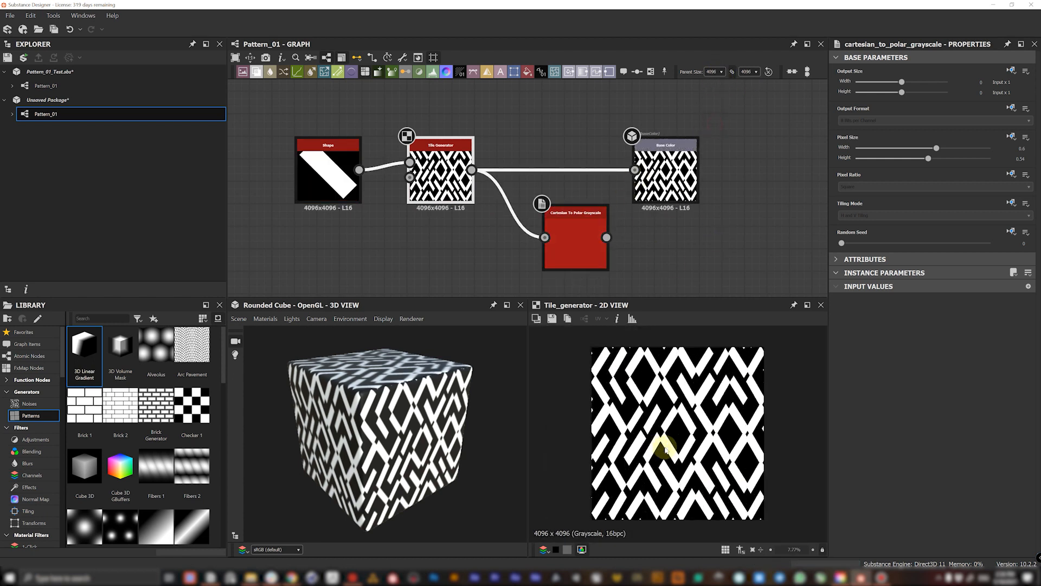
pyautogui.click(575, 238)
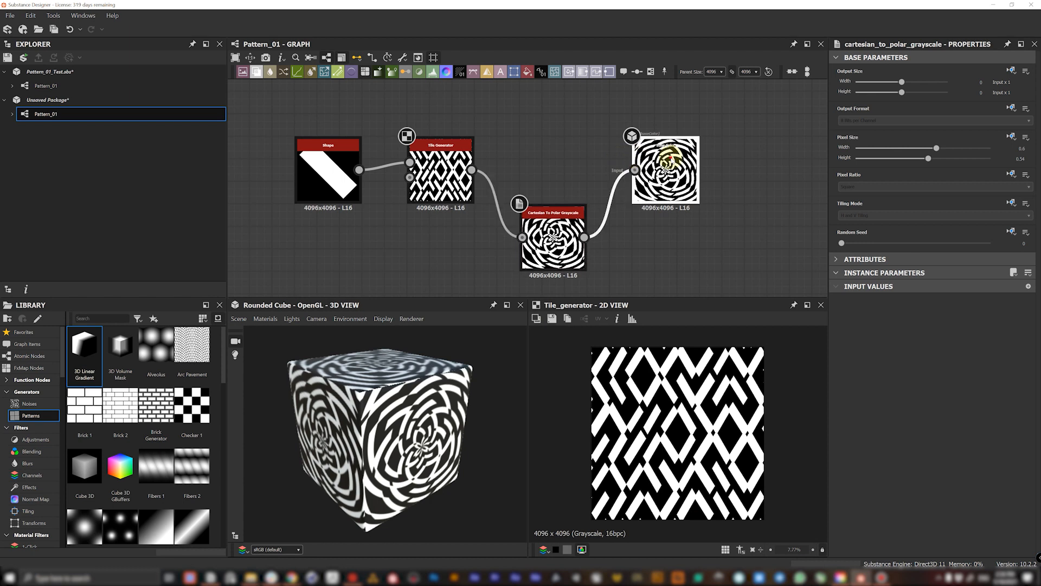
pyautogui.click(664, 169)
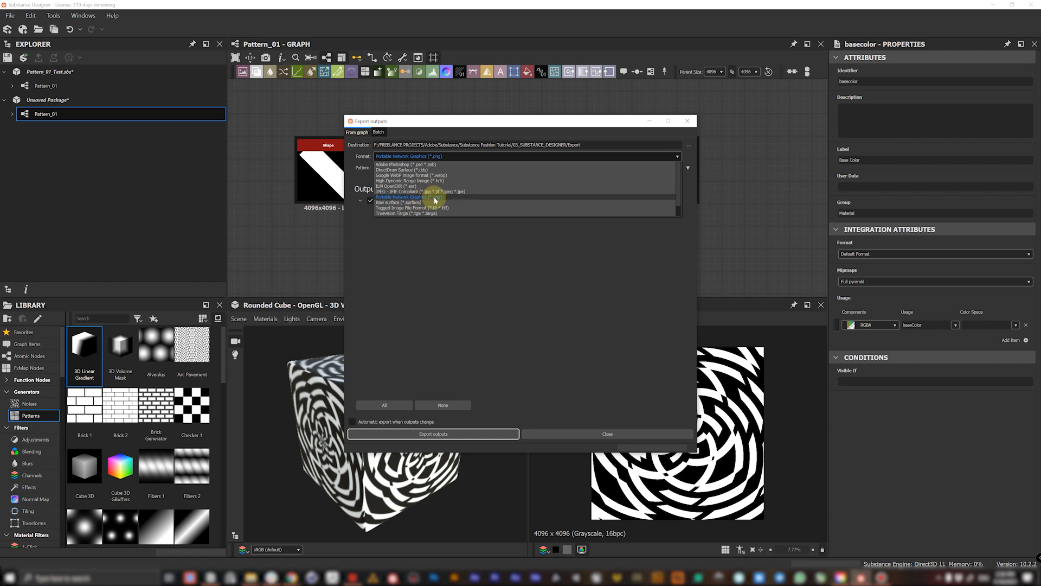
# Step: Choose Portable Network Graphics (*.png) as the export format for the basecolor output
pyautogui.click(405, 197)
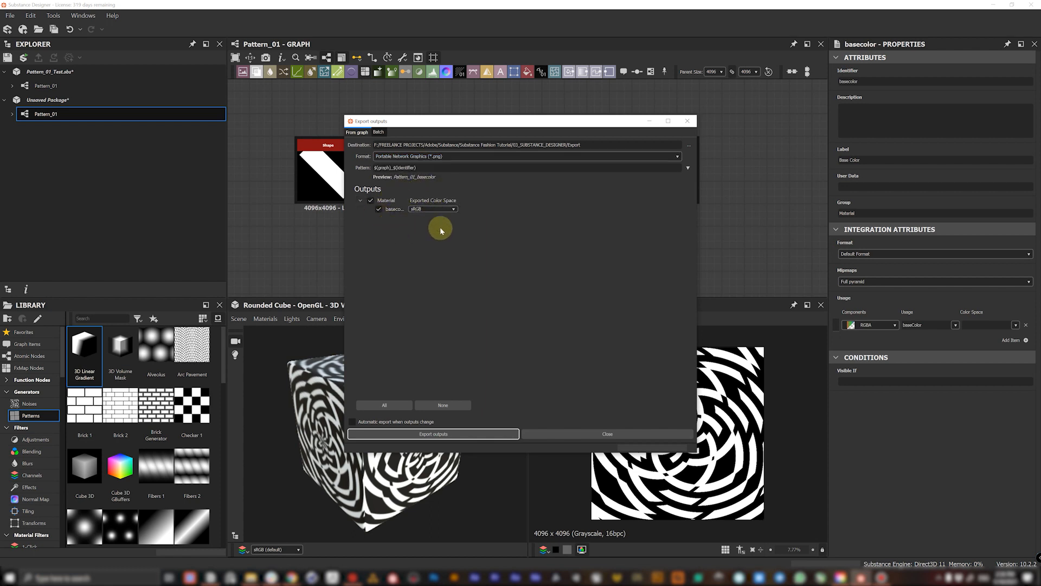
pyautogui.moveTo(386, 232)
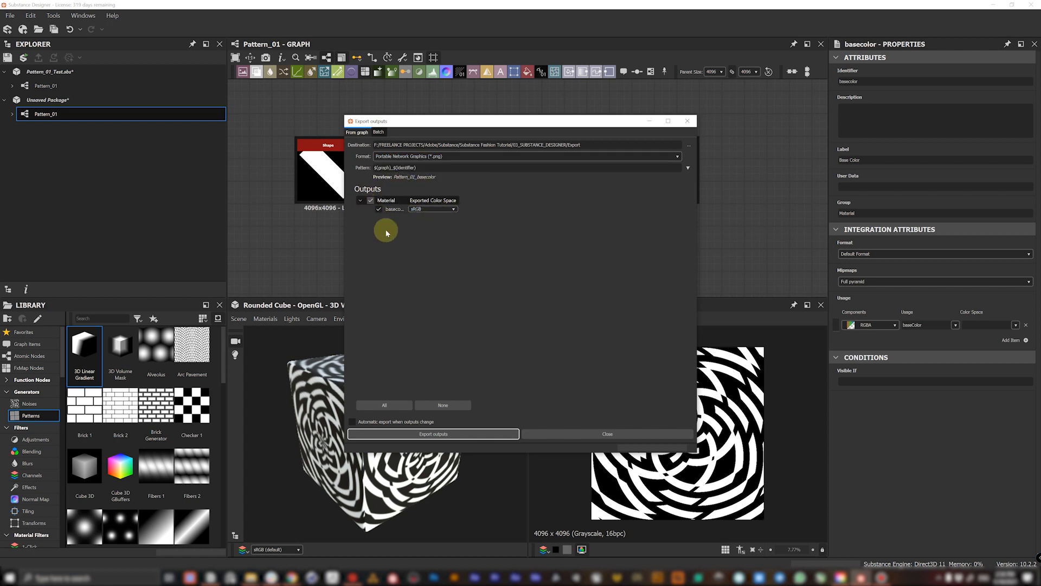